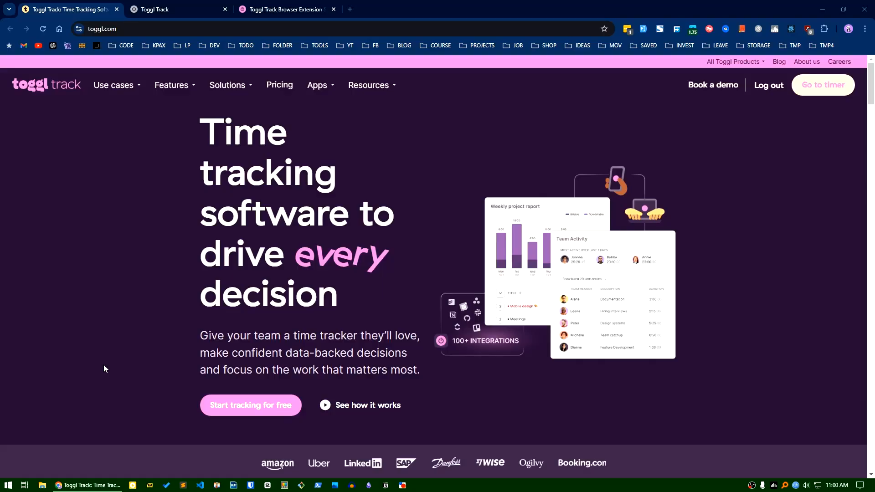
{"action": "mouse_move", "coordinate": [58, 380]}
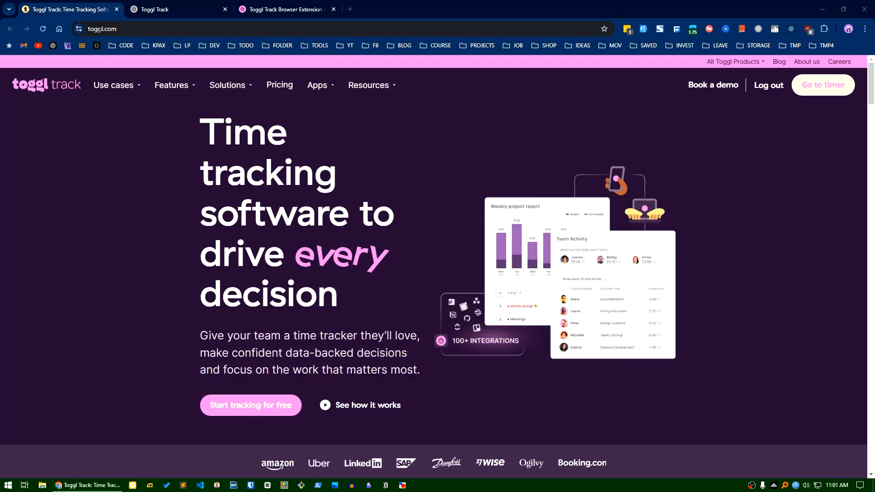
{"action": "mouse_move", "coordinate": [51, 157]}
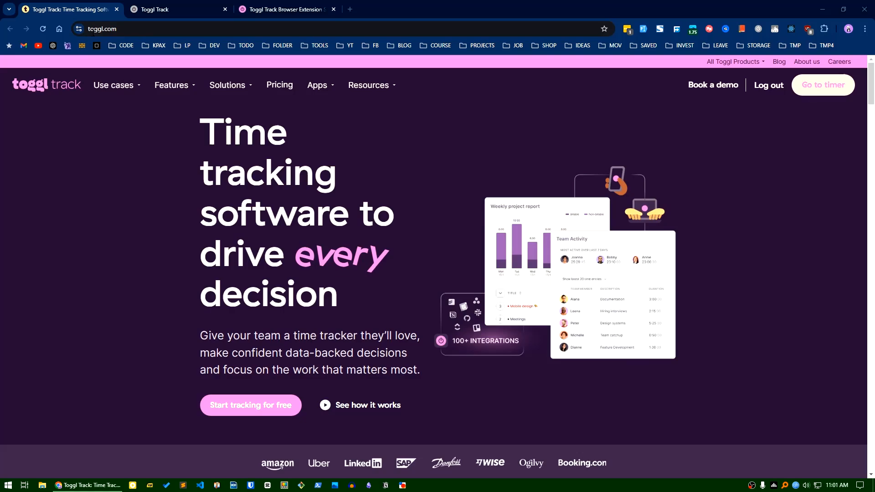
Step: Browse the Use cases, Features and Solutions menus in the site's top navigation
{"action": "left_click", "coordinate": [114, 85]}
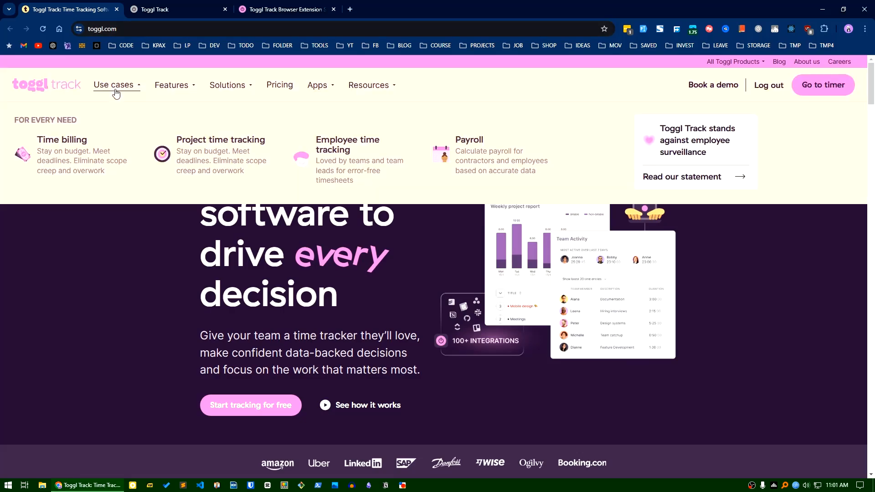
{"action": "mouse_move", "coordinate": [180, 175]}
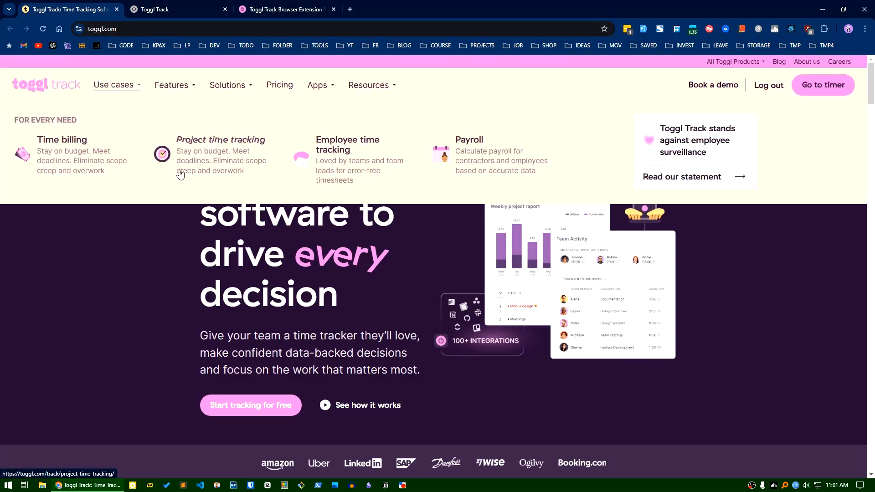
{"action": "mouse_move", "coordinate": [367, 187]}
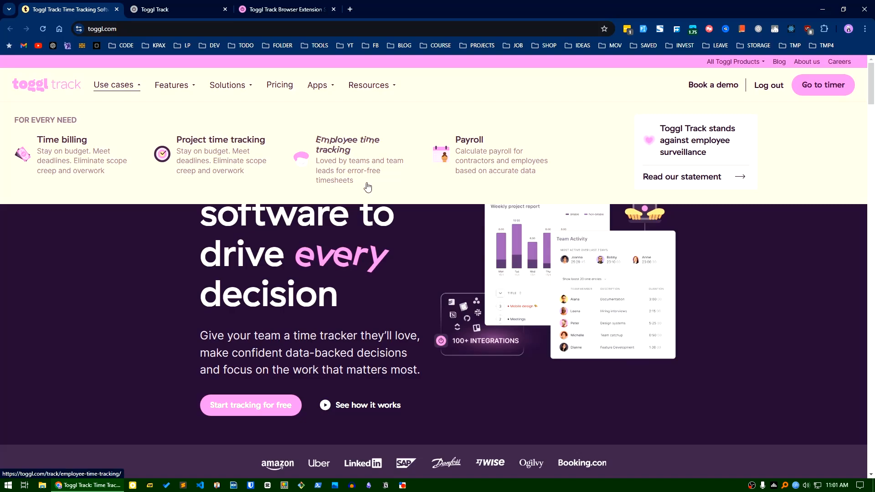
{"action": "mouse_move", "coordinate": [170, 91]}
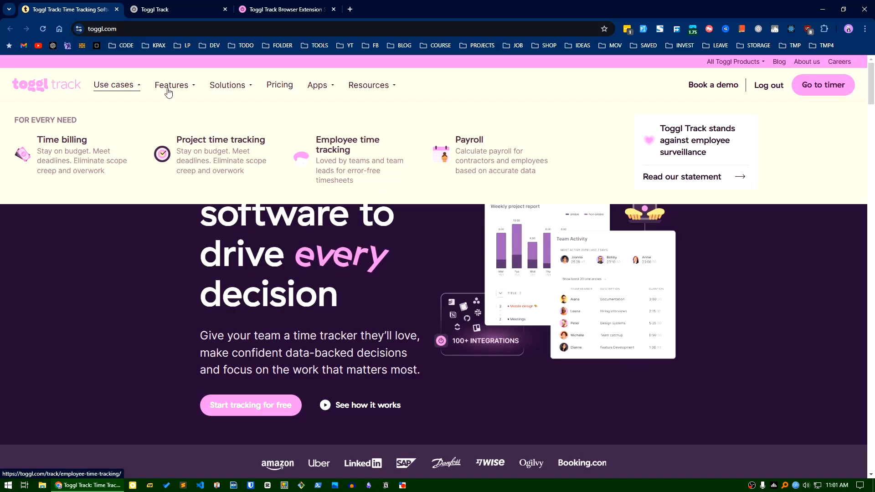
{"action": "left_click", "coordinate": [173, 85]}
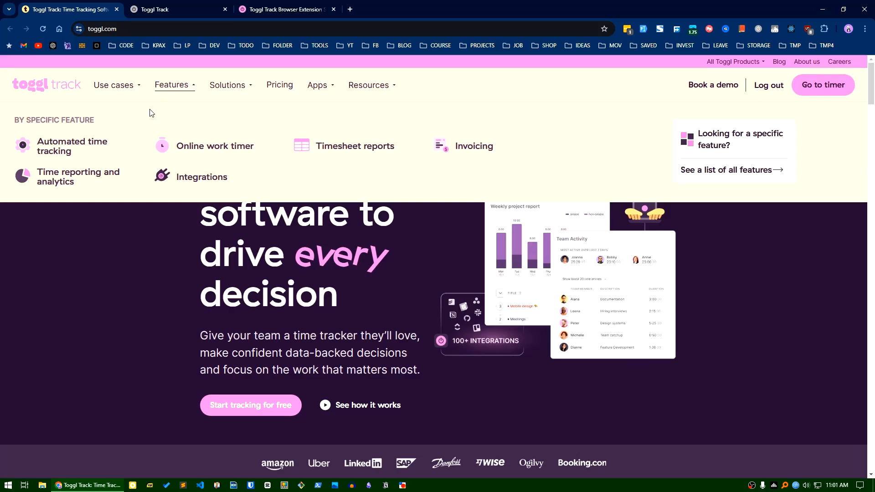
{"action": "mouse_move", "coordinate": [78, 176]}
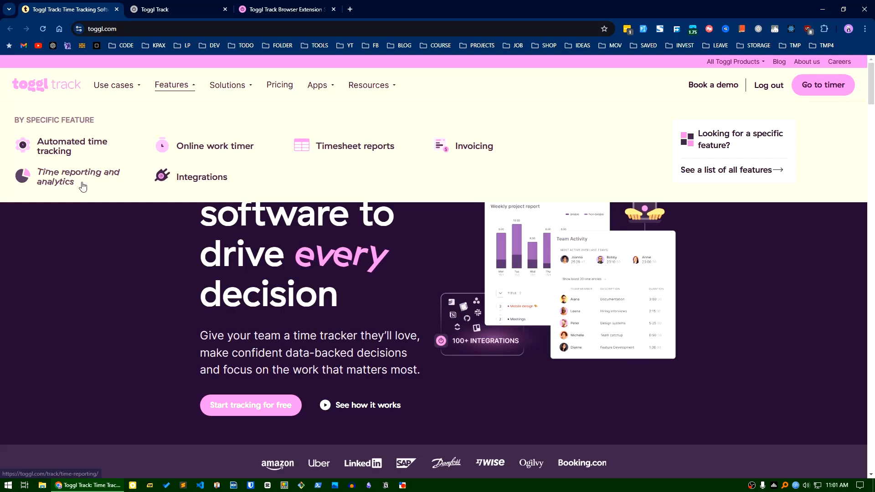
{"action": "mouse_move", "coordinate": [121, 197]}
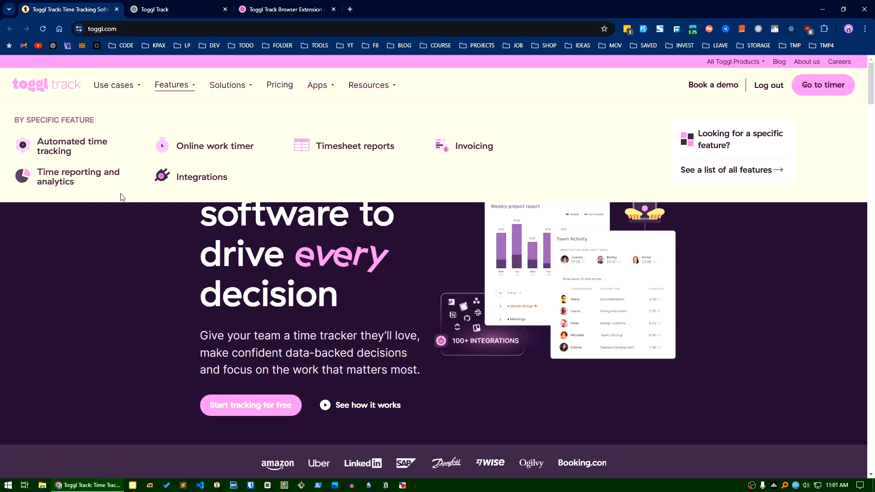
{"action": "left_click", "coordinate": [227, 85]}
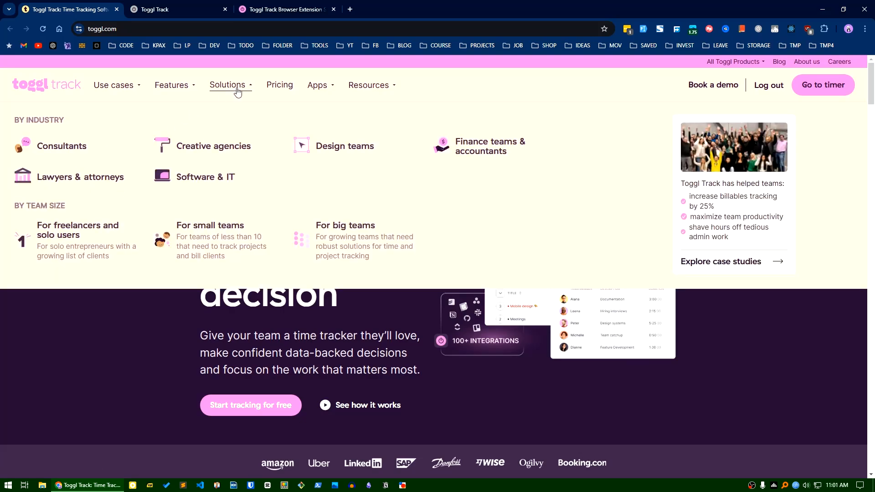
{"action": "mouse_move", "coordinate": [151, 144]}
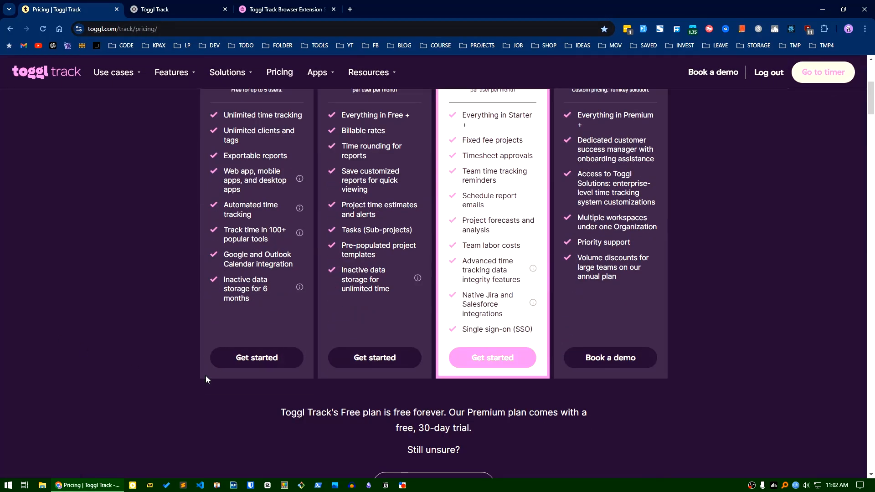
{"action": "scroll", "scroll_direction": "up", "scroll_amount": 3}
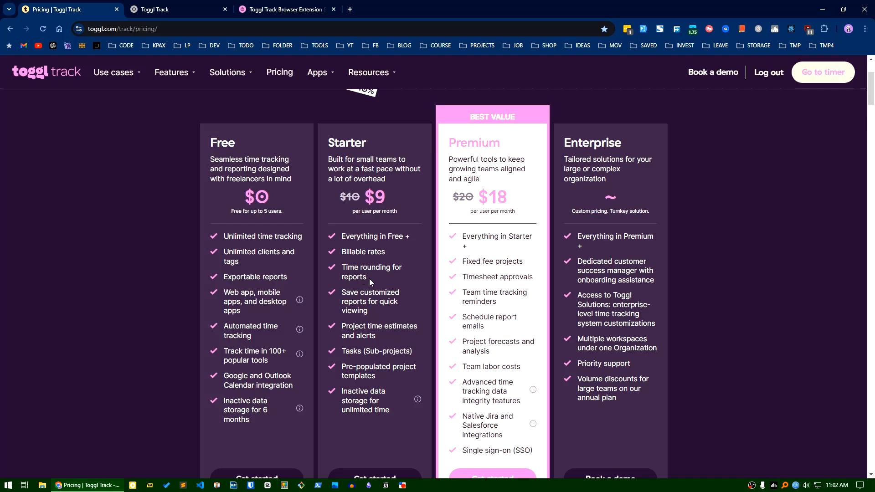
{"action": "left_click", "coordinate": [179, 9]}
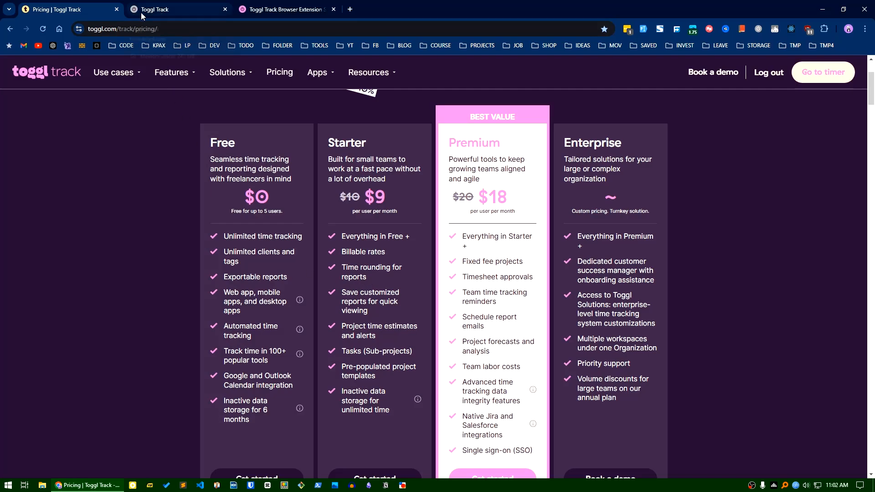
Step: Switch to the track.toggl.com dashboard and bring up the summary report with 28:03:01 tracked
{"action": "left_click", "coordinate": [179, 9]}
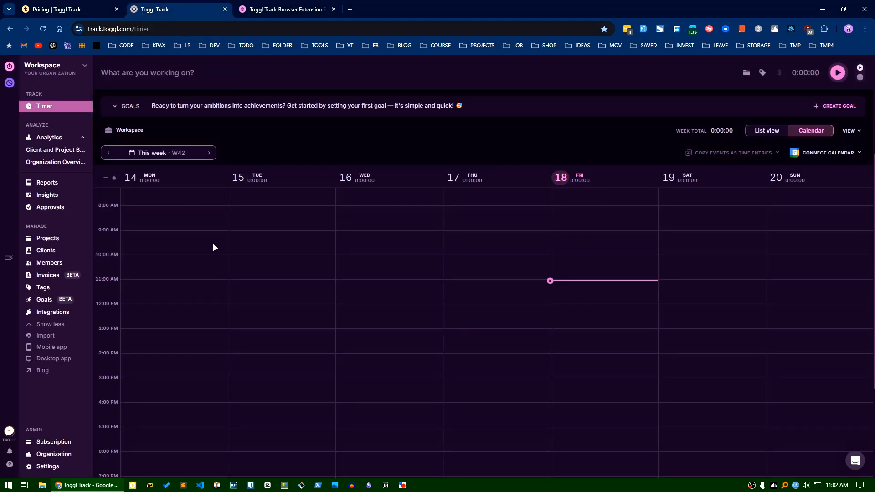
{"action": "mouse_move", "coordinate": [121, 268]}
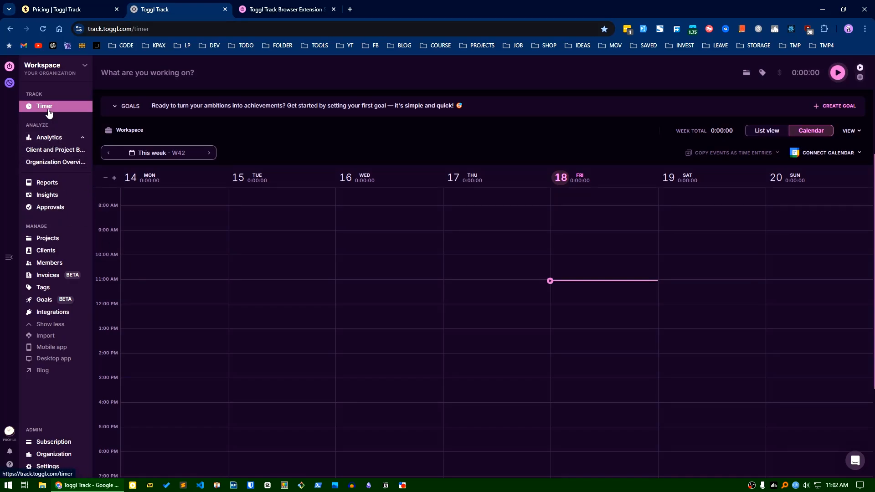
{"action": "mouse_move", "coordinate": [374, 283]}
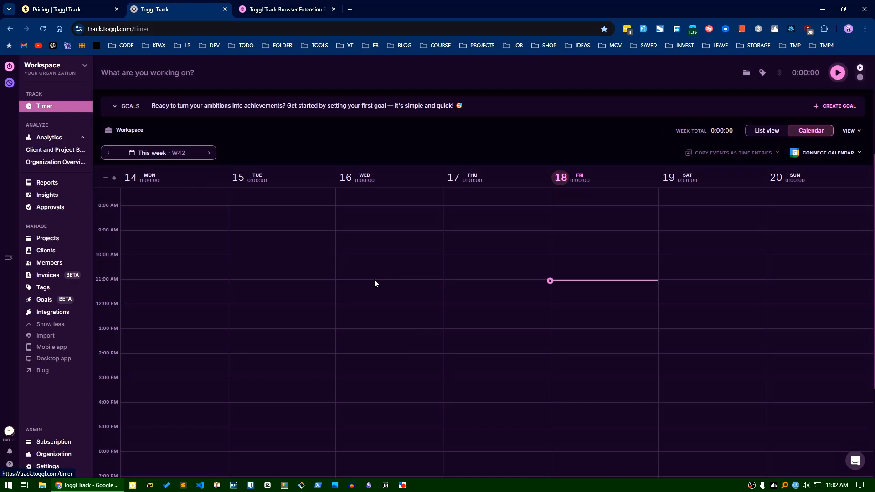
{"action": "mouse_move", "coordinate": [750, 98]}
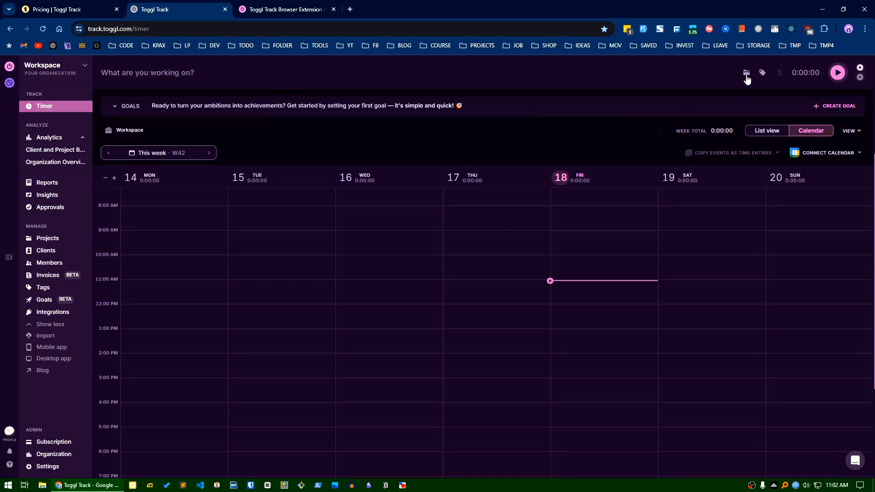
{"action": "left_click", "coordinate": [746, 73]}
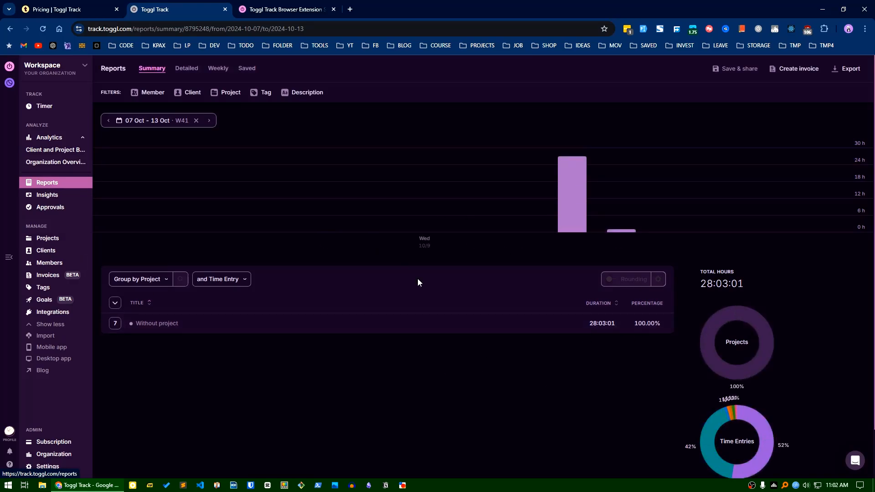
Step: View the 14–20 Oct report, return to 07–13 Oct, then go to the Insights page
{"action": "left_click", "coordinate": [209, 121]}
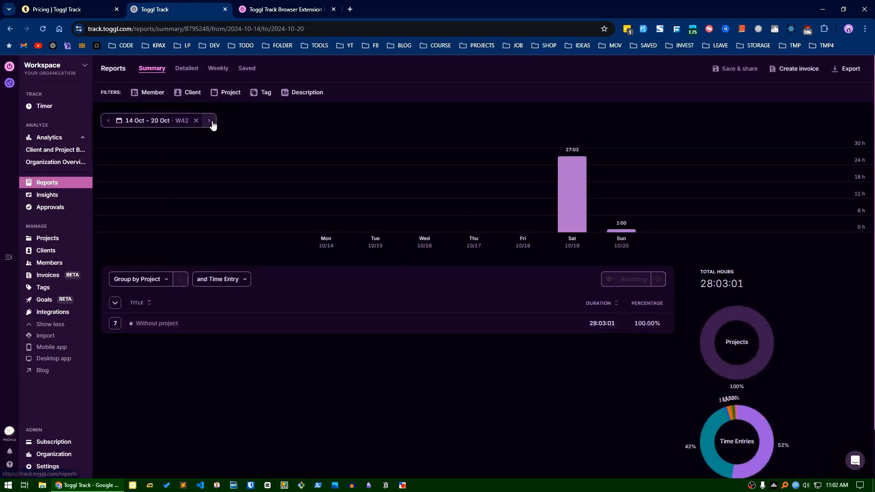
{"action": "left_click", "coordinate": [108, 120]}
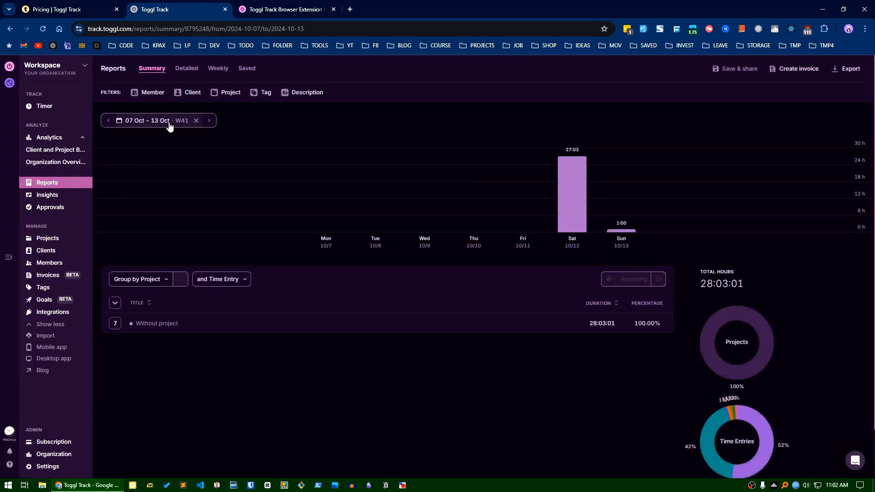
{"action": "left_click", "coordinate": [47, 195]}
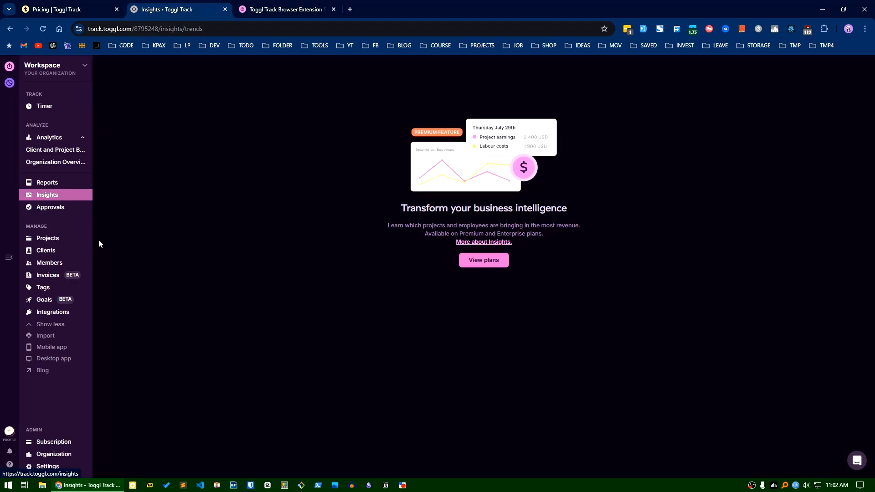
{"action": "mouse_move", "coordinate": [202, 287]}
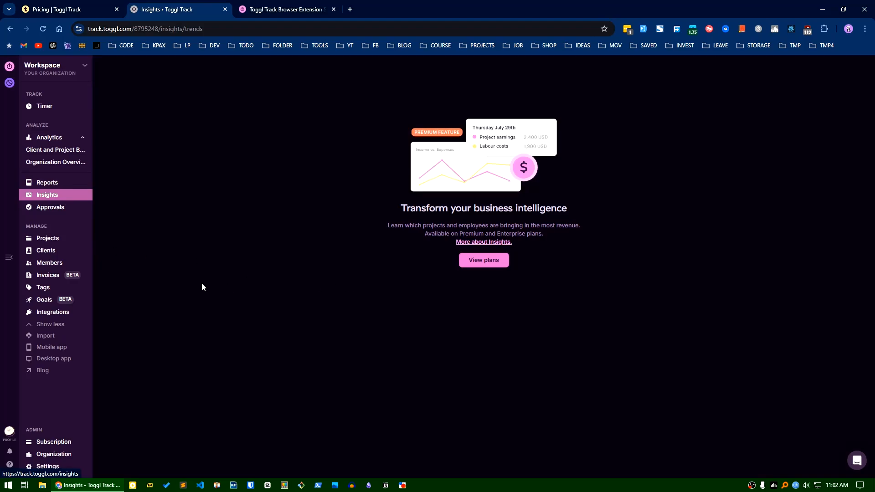
{"action": "mouse_move", "coordinate": [49, 262]}
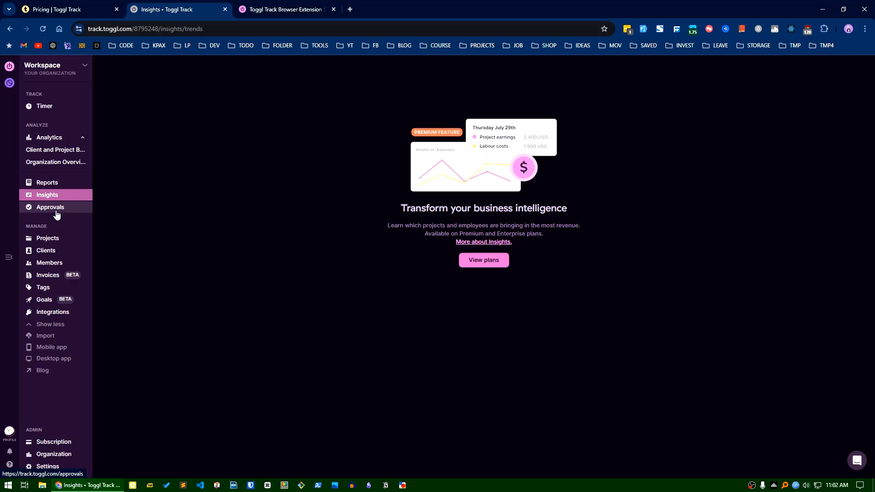
Step: Go to the Approvals page for team timesheet review under Analyze
{"action": "left_click", "coordinate": [50, 207]}
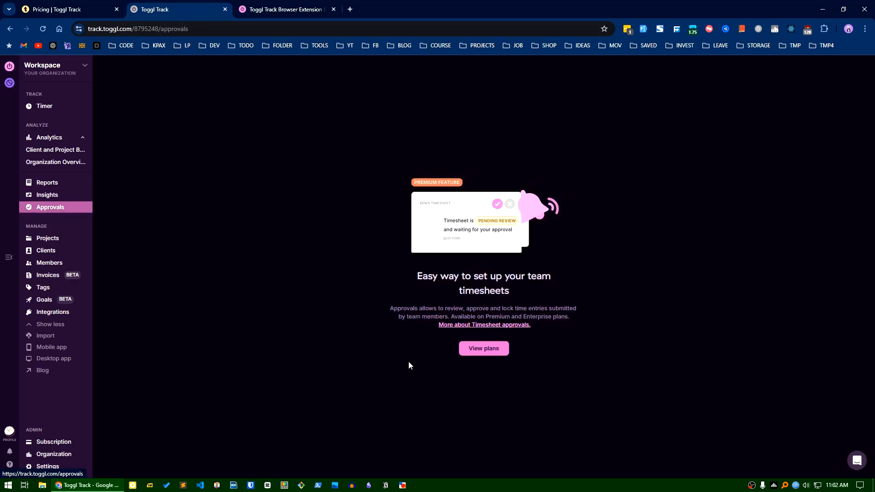
{"action": "mouse_move", "coordinate": [319, 307]}
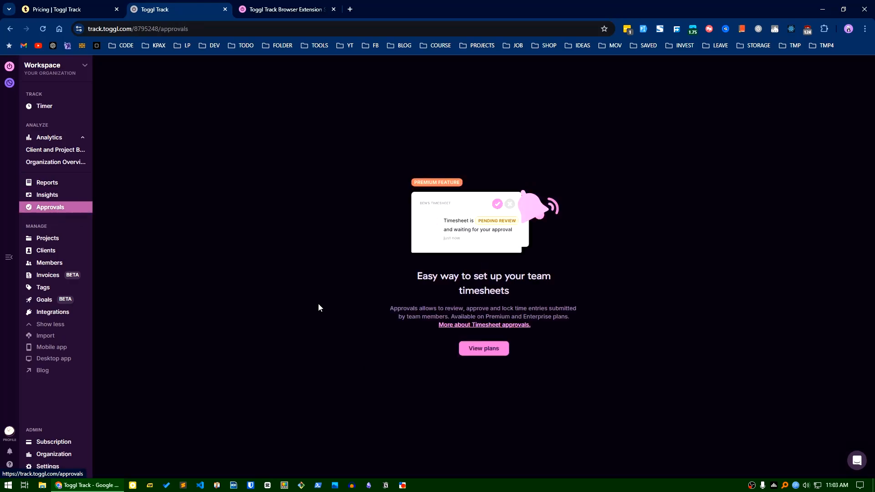
{"action": "mouse_move", "coordinate": [383, 355]}
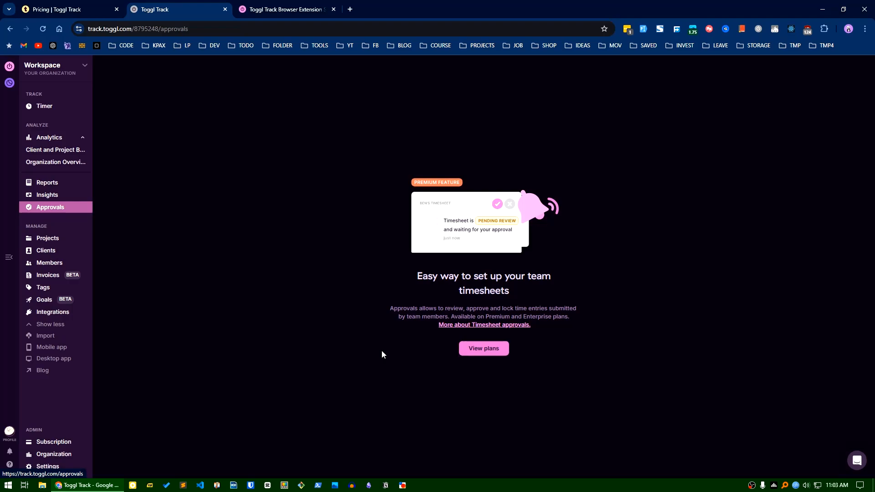
{"action": "mouse_move", "coordinate": [48, 238]}
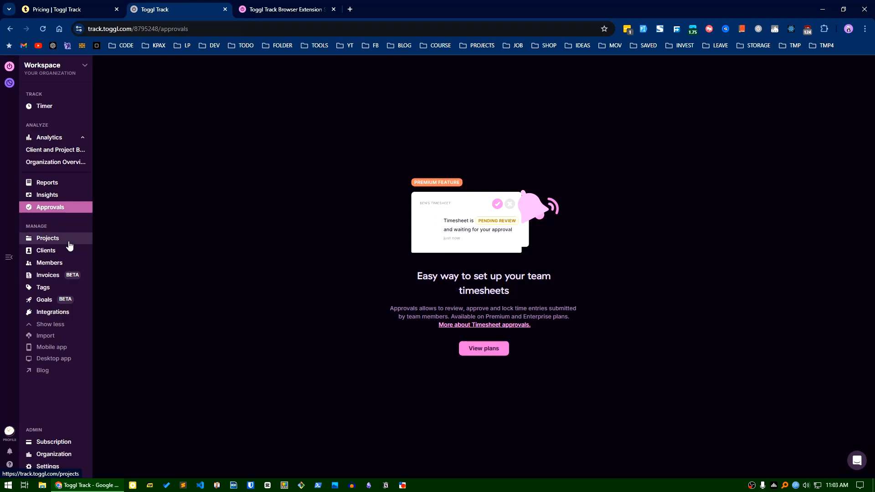
{"action": "left_click", "coordinate": [47, 238]}
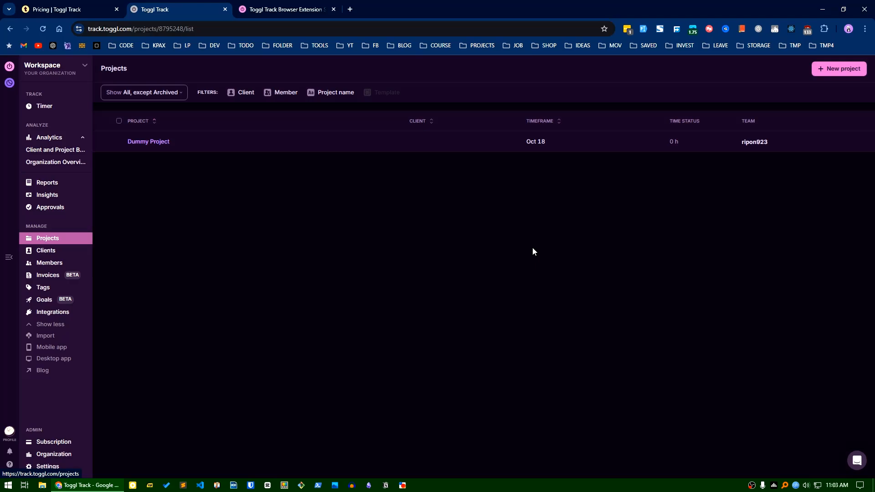
{"action": "mouse_move", "coordinate": [839, 68]}
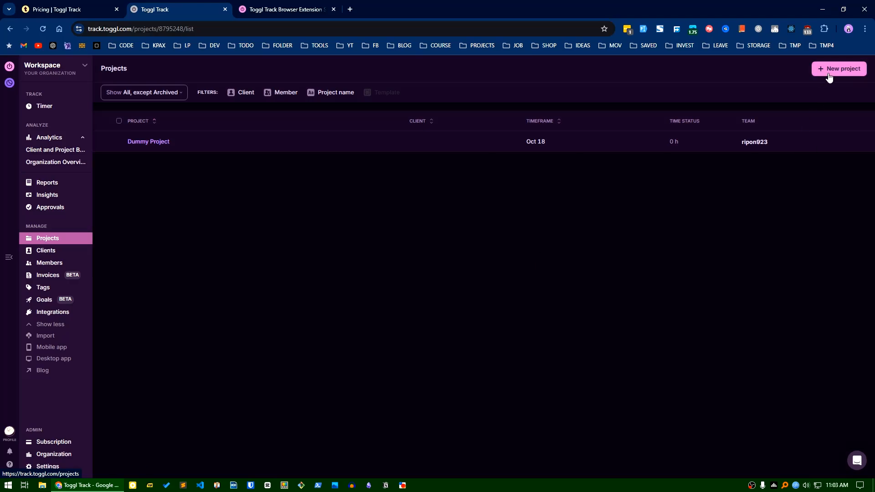
{"action": "left_click", "coordinate": [839, 68]}
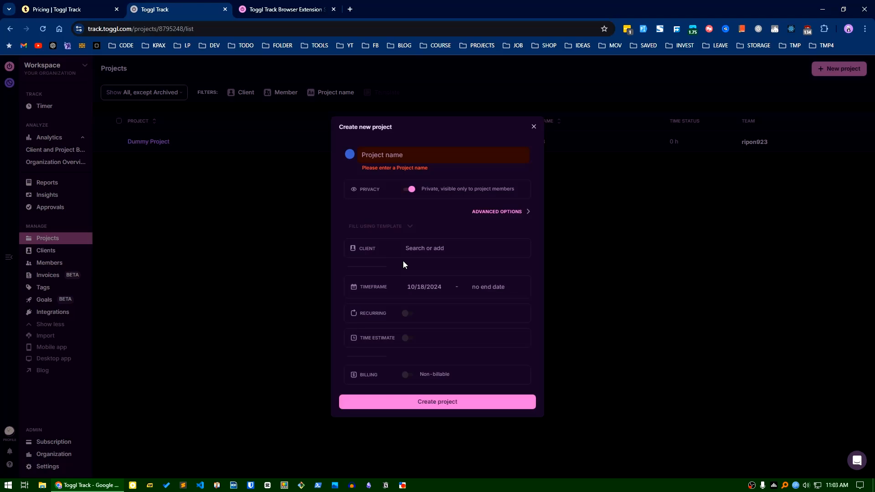
{"action": "mouse_move", "coordinate": [378, 330]}
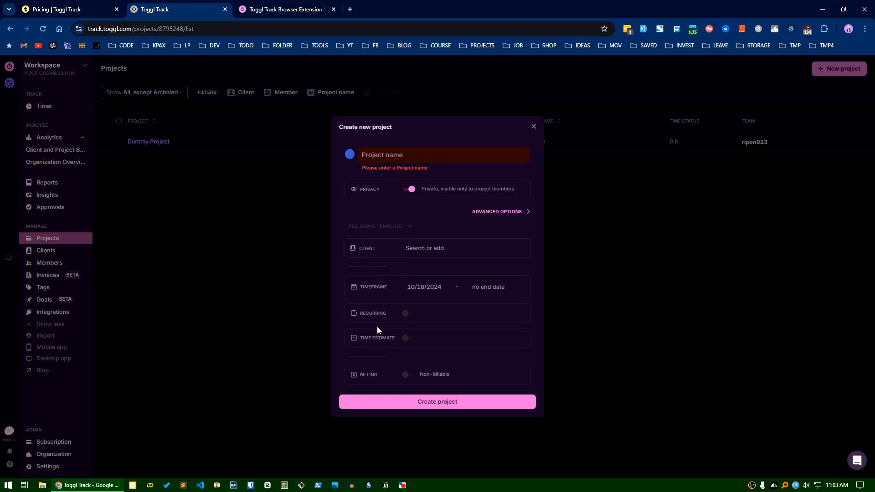
{"action": "mouse_move", "coordinate": [320, 363]}
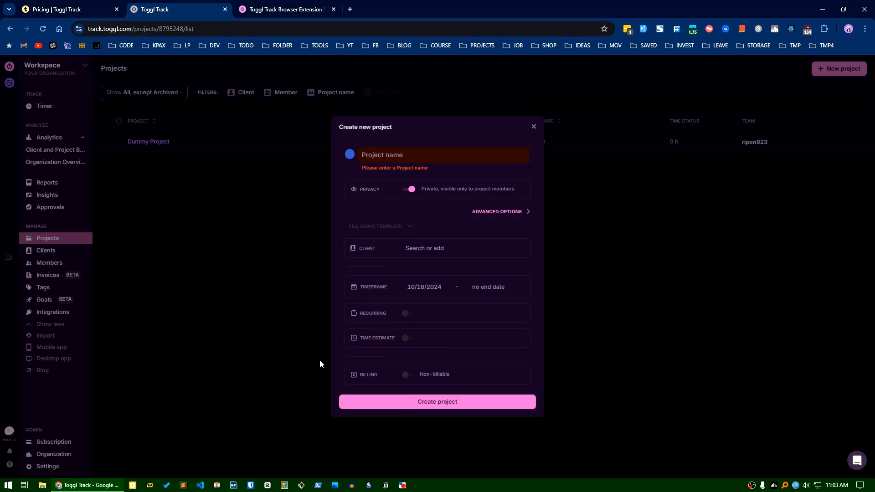
{"action": "mouse_move", "coordinate": [320, 357]}
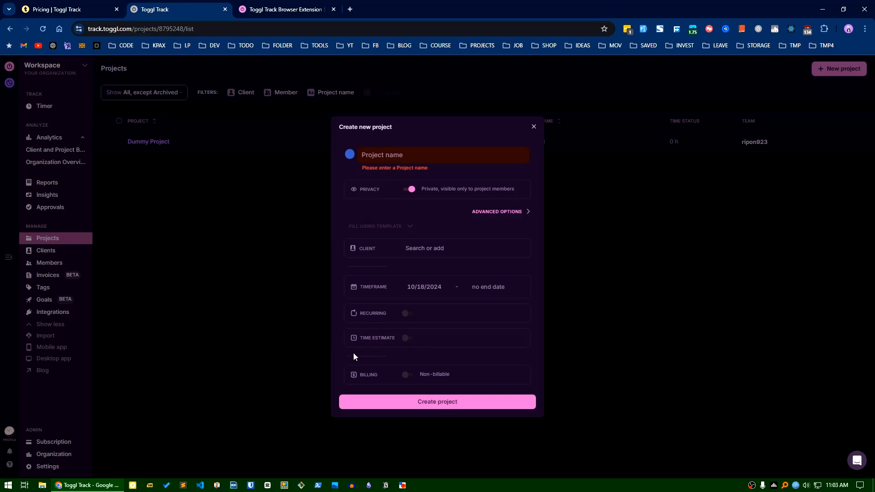
{"action": "mouse_move", "coordinate": [438, 303]}
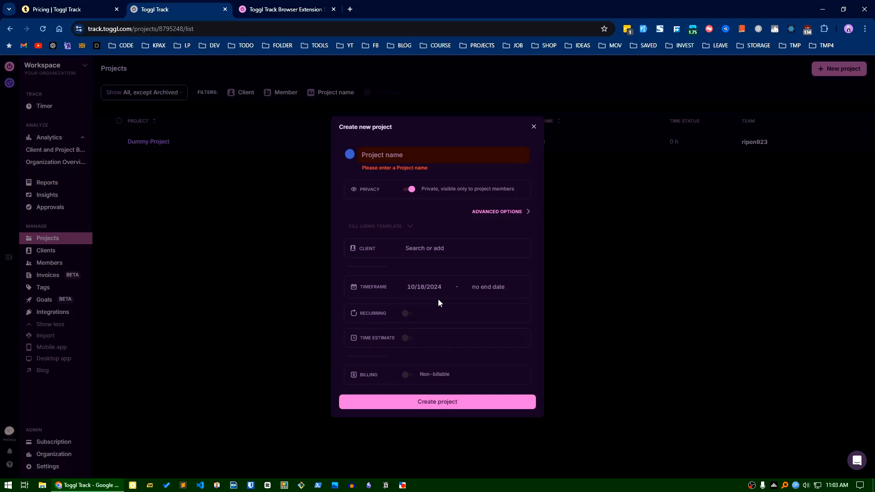
{"action": "left_click", "coordinate": [533, 127]}
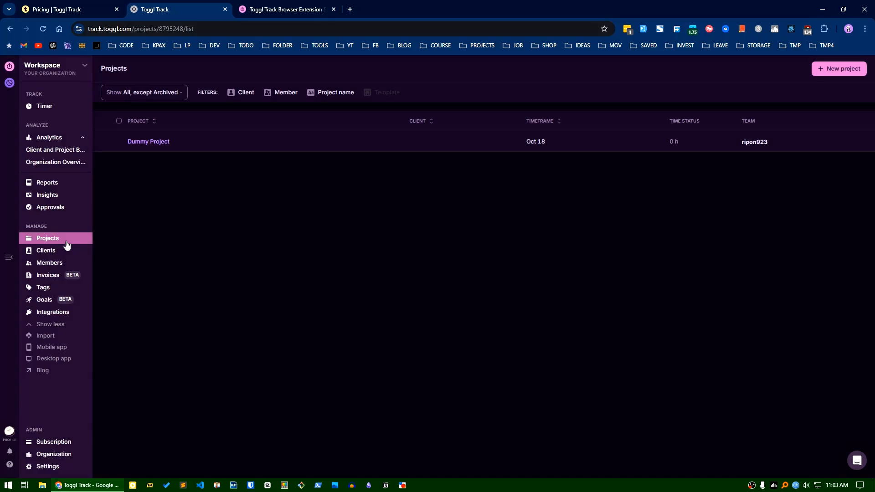
Step: Visit the Clients list and organization Members, ending on this week's empty summary report
{"action": "left_click", "coordinate": [45, 251]}
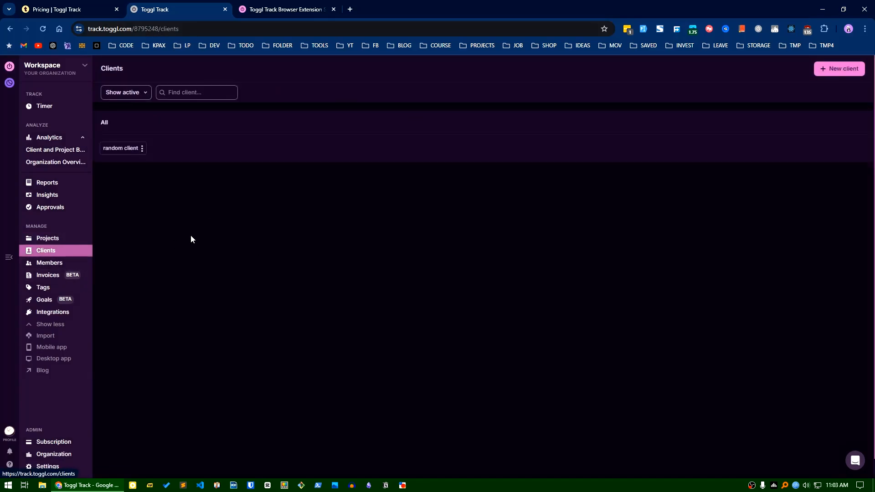
{"action": "left_click", "coordinate": [53, 454]}
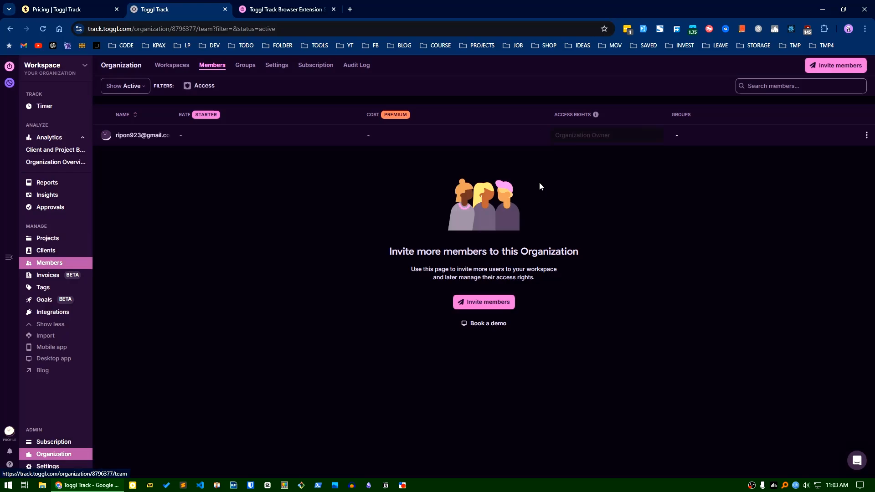
{"action": "mouse_move", "coordinate": [269, 302]}
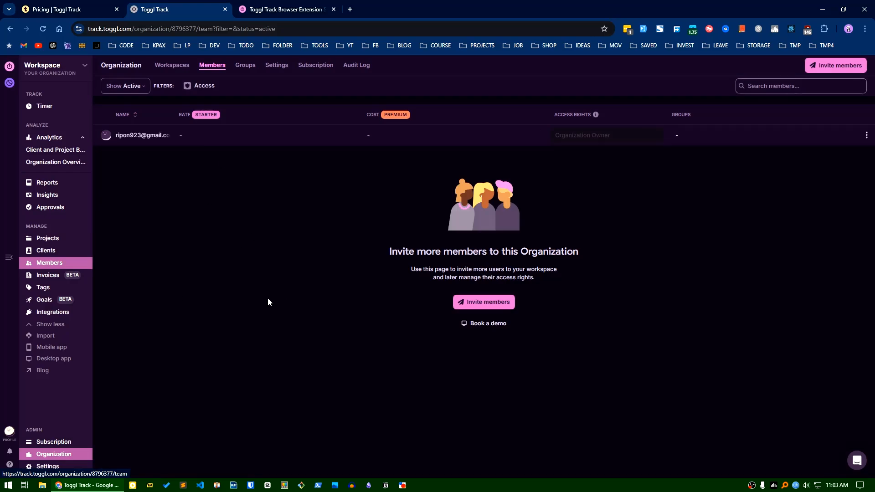
{"action": "mouse_move", "coordinate": [154, 292]}
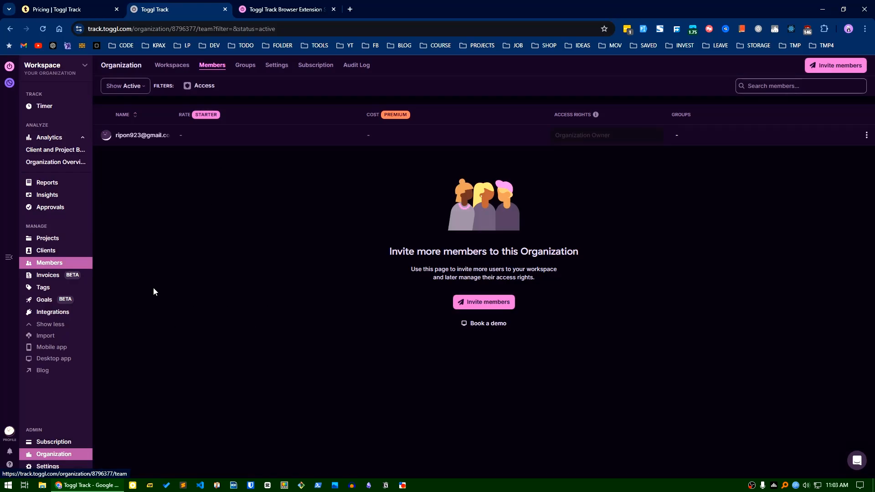
{"action": "left_click", "coordinate": [47, 275]}
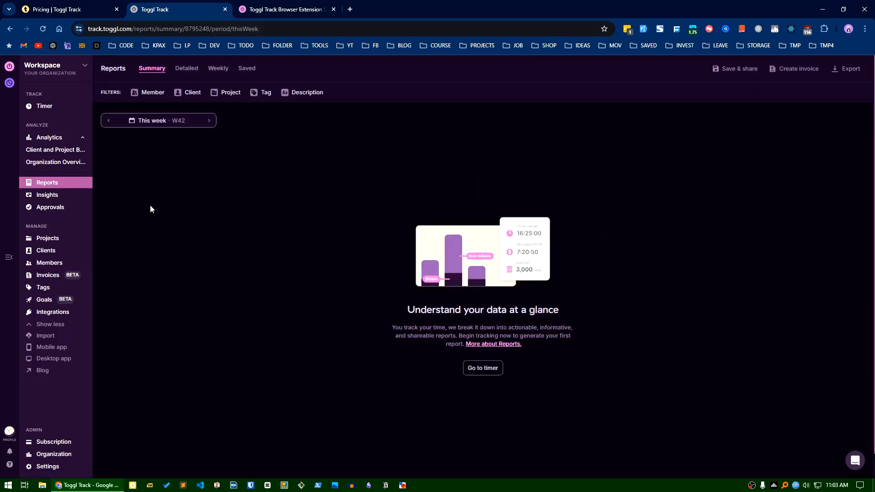
Step: Show the 07–13 Oct report and turn its 28.05 tracked hours into an invoice draft
{"action": "left_click", "coordinate": [109, 121]}
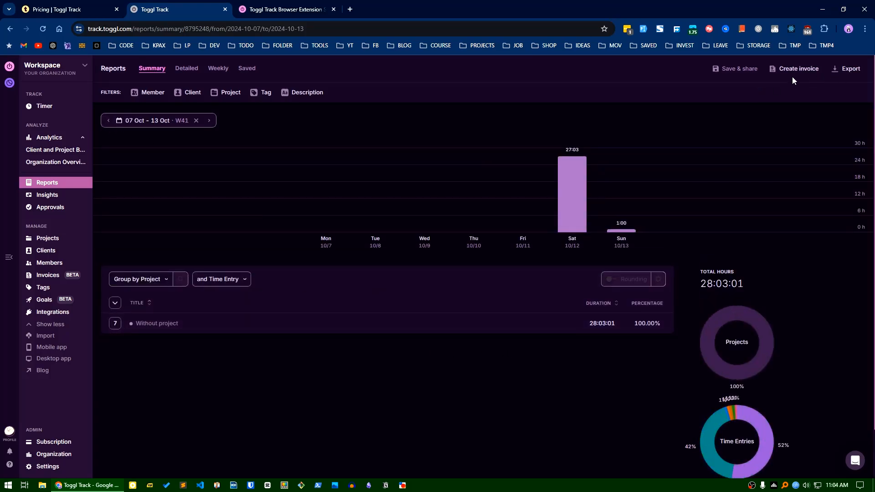
{"action": "left_click", "coordinate": [798, 69]}
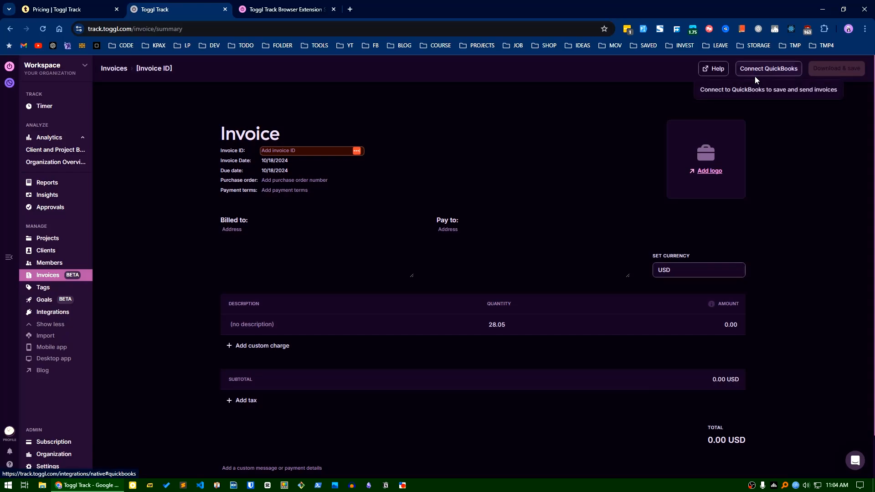
{"action": "mouse_move", "coordinate": [33, 330]}
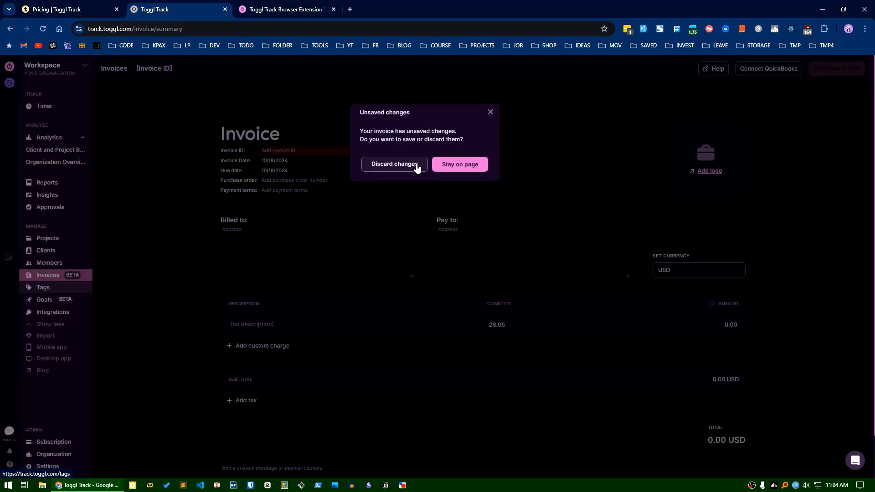
Step: Discard the unsaved invoice, go to the empty Goals page and start a new goal form
{"action": "left_click", "coordinate": [394, 164]}
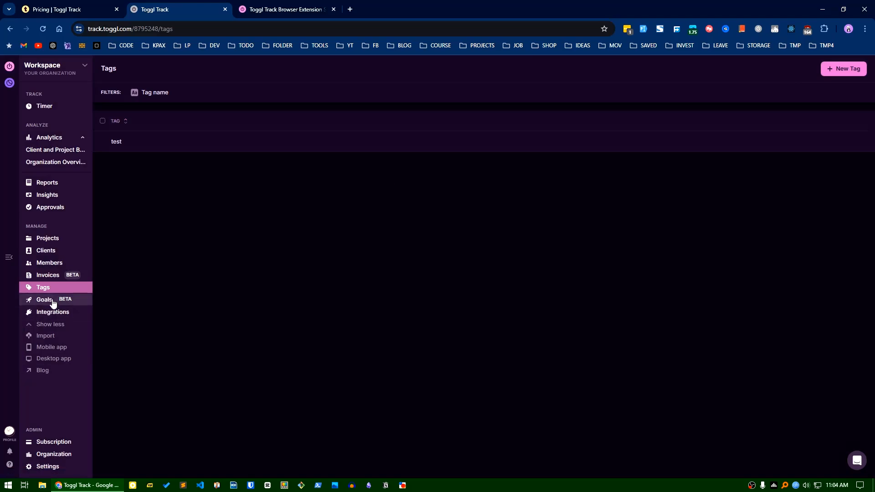
{"action": "mouse_move", "coordinate": [296, 258]}
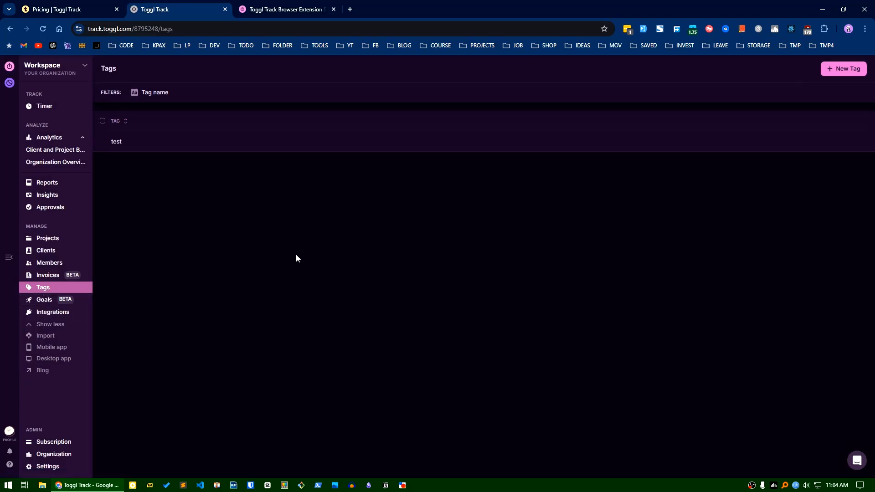
{"action": "left_click", "coordinate": [44, 300]}
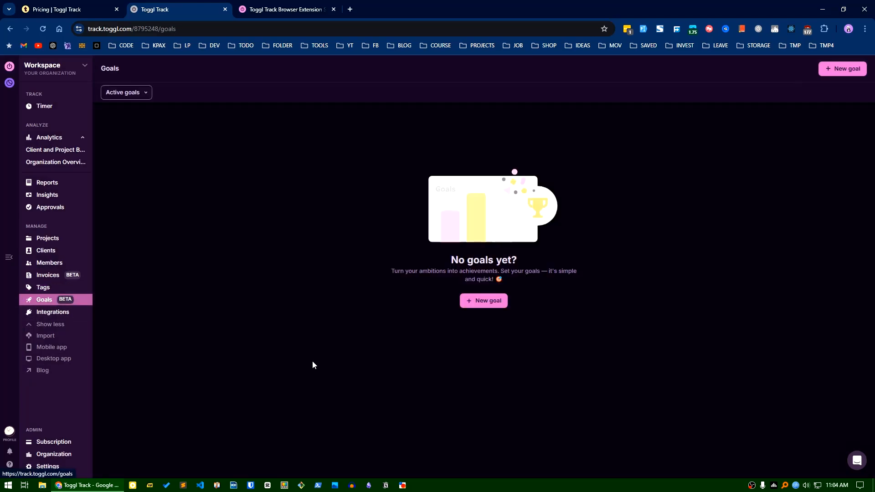
{"action": "mouse_move", "coordinate": [330, 359]}
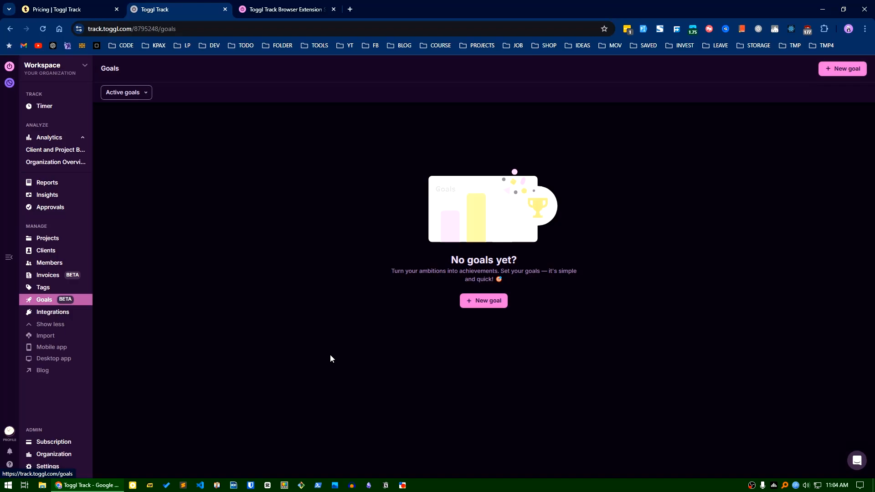
{"action": "mouse_move", "coordinate": [400, 388]}
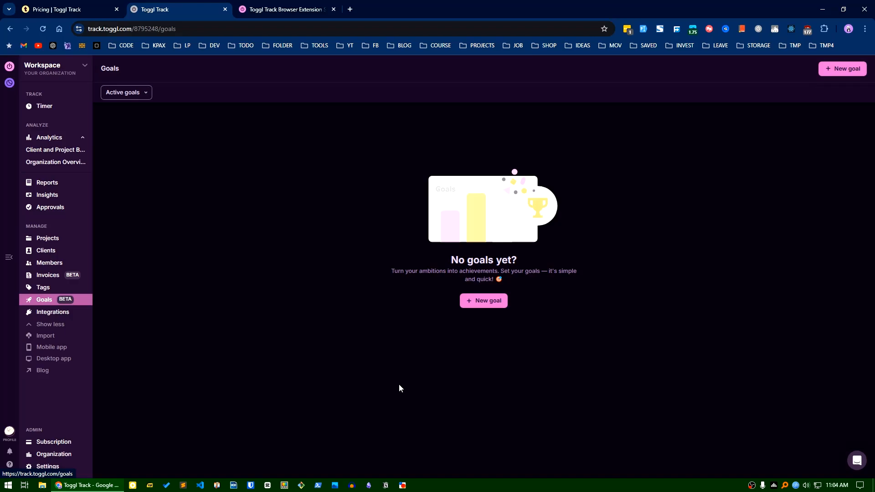
{"action": "left_click", "coordinate": [483, 300]}
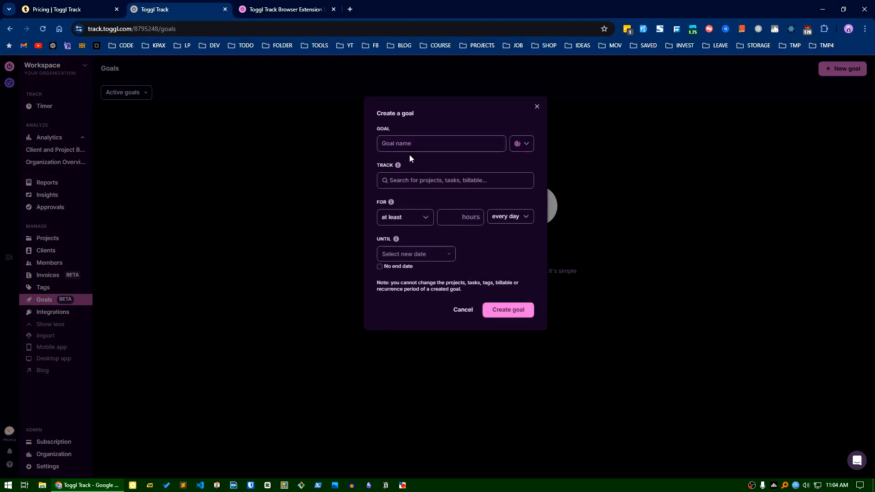
{"action": "mouse_move", "coordinate": [321, 307]}
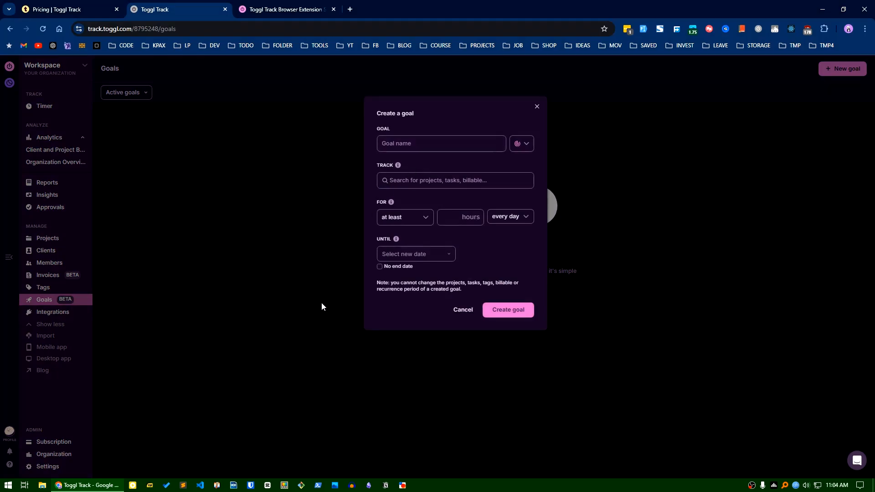
{"action": "mouse_move", "coordinate": [395, 161]}
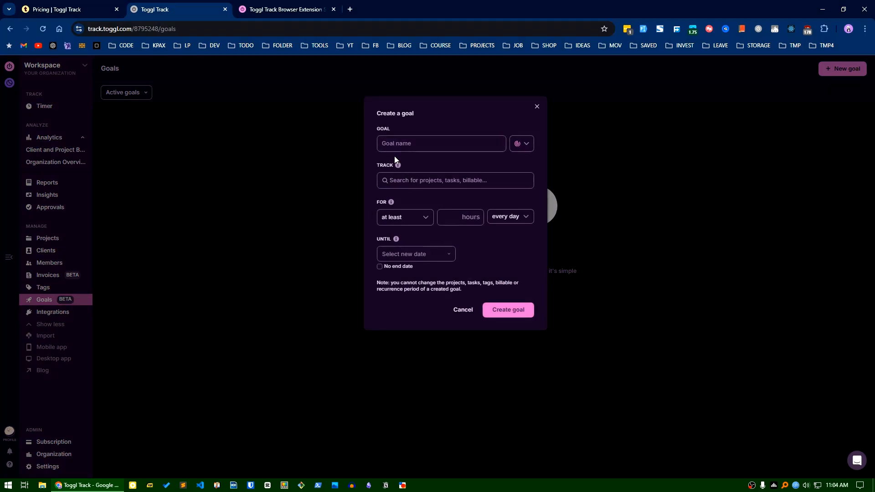
{"action": "mouse_move", "coordinate": [355, 297]}
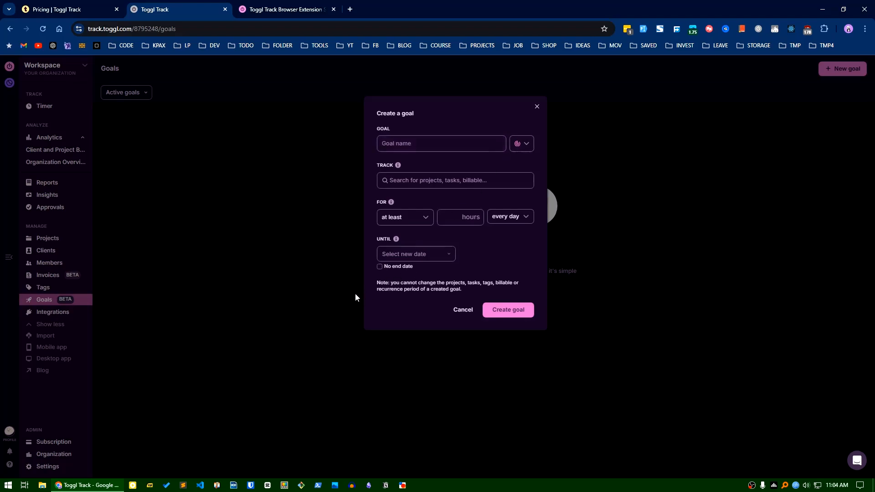
{"action": "mouse_move", "coordinate": [437, 195]}
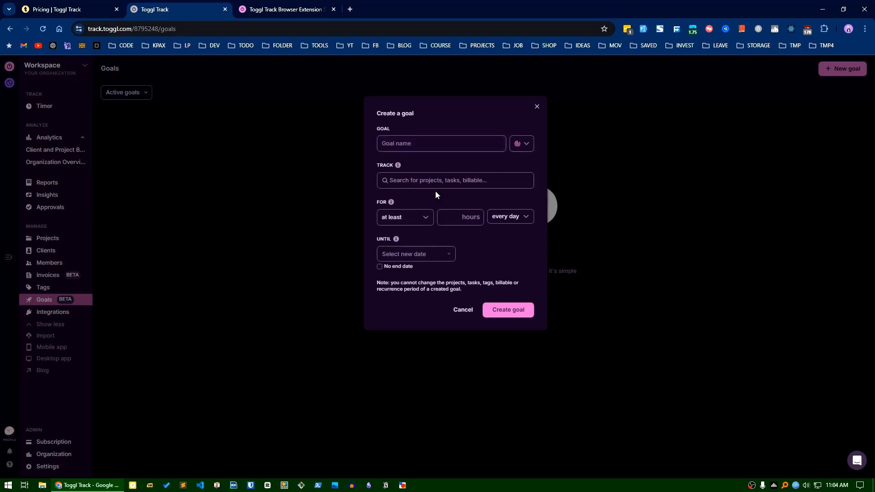
{"action": "mouse_move", "coordinate": [435, 300]}
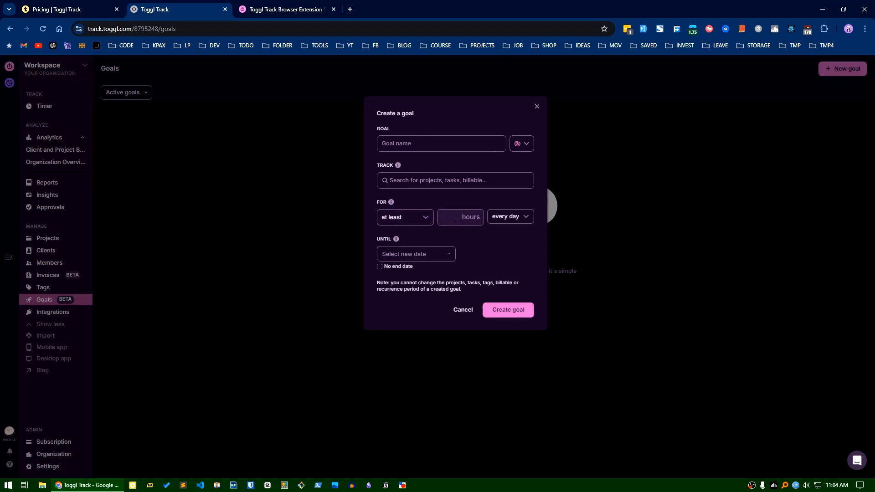
{"action": "mouse_move", "coordinate": [419, 272]}
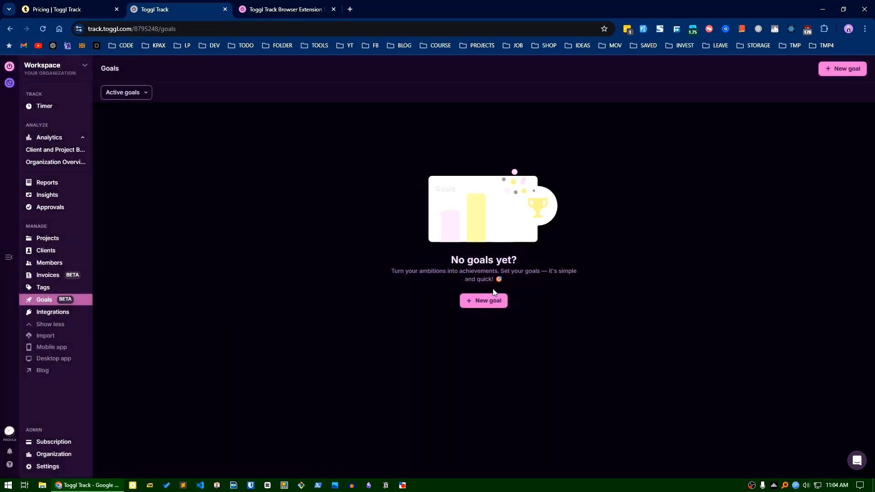
{"action": "mouse_move", "coordinate": [60, 318]}
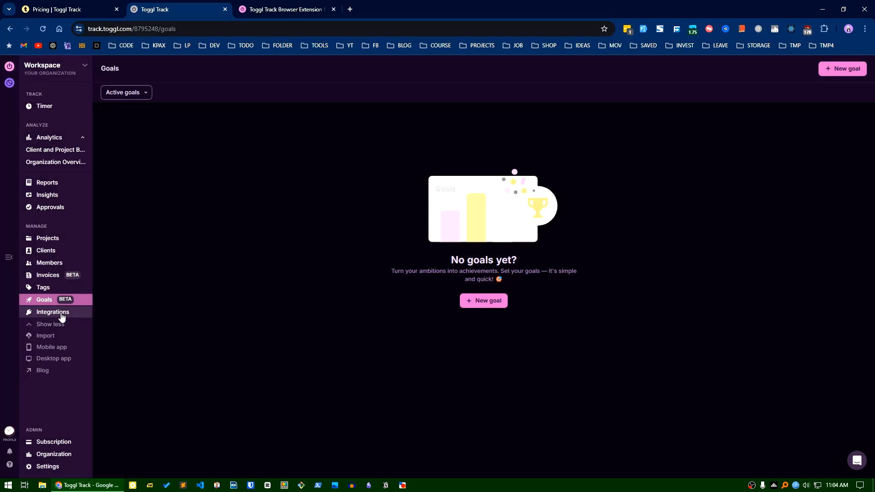
Step: Leave the blank goal form for the Integrations page and scroll through calendar and native integrations
{"action": "left_click", "coordinate": [53, 312]}
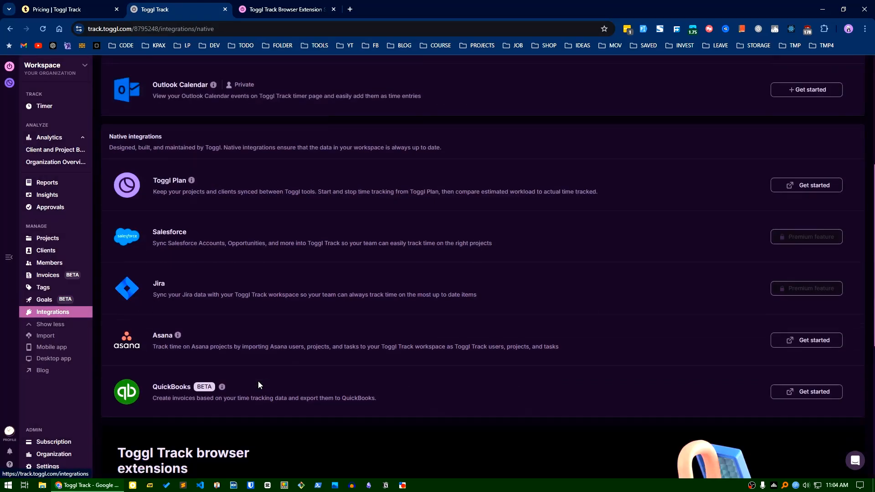
{"action": "scroll", "scroll_direction": "up", "scroll_amount": 3}
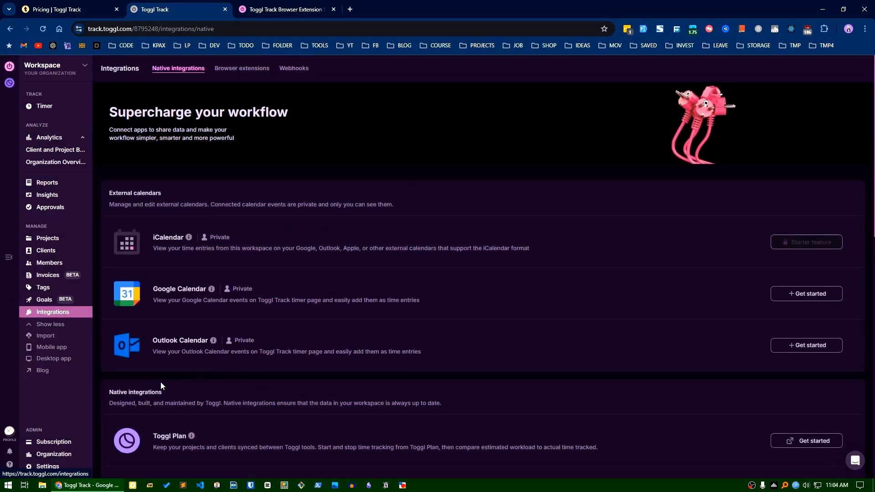
{"action": "scroll", "scroll_direction": "down", "scroll_amount": 3}
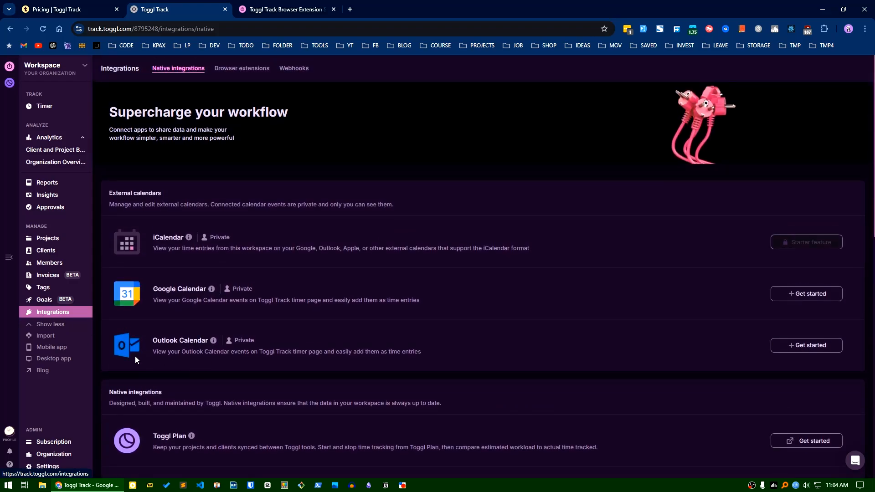
{"action": "mouse_move", "coordinate": [51, 347]}
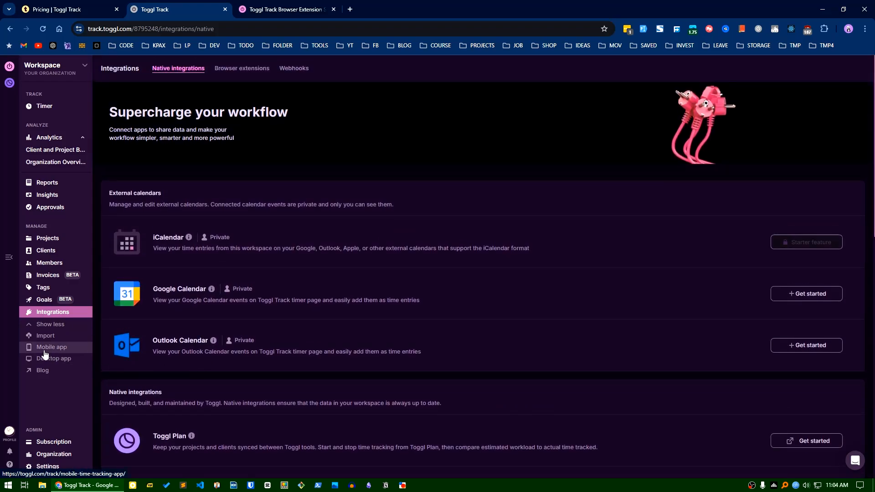
Step: Switch to the browser extension's My Account settings with sync and log-out options
{"action": "left_click", "coordinate": [284, 9]}
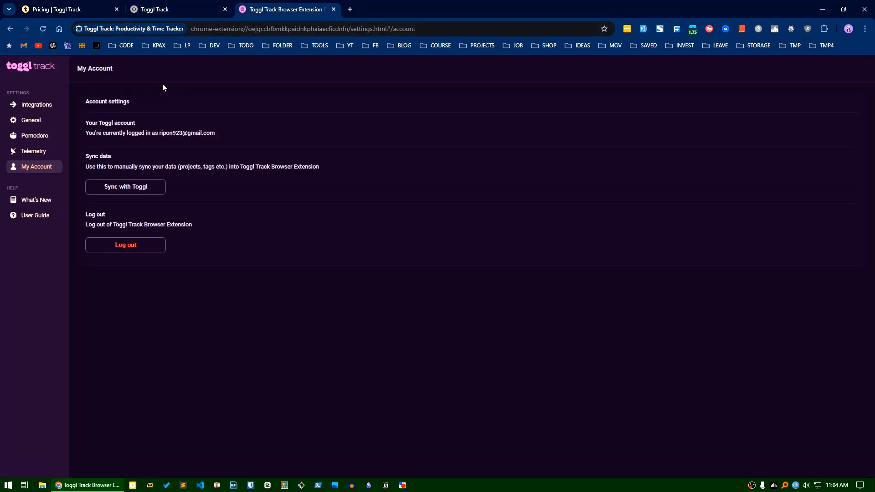
{"action": "mouse_move", "coordinate": [71, 178]}
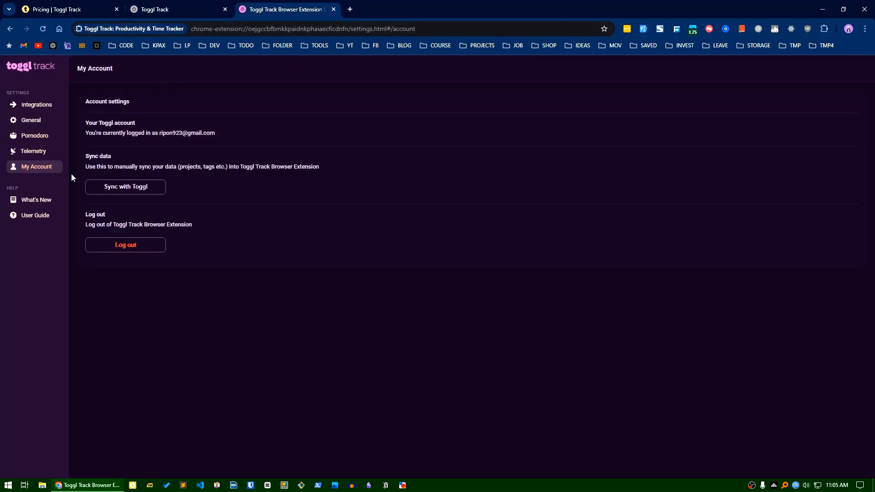
{"action": "mouse_move", "coordinate": [111, 63]}
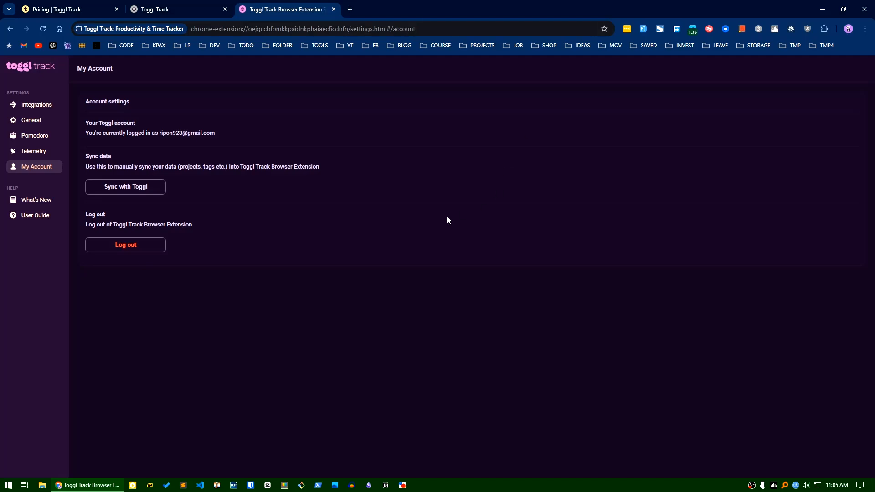
{"action": "mouse_move", "coordinate": [775, 121]}
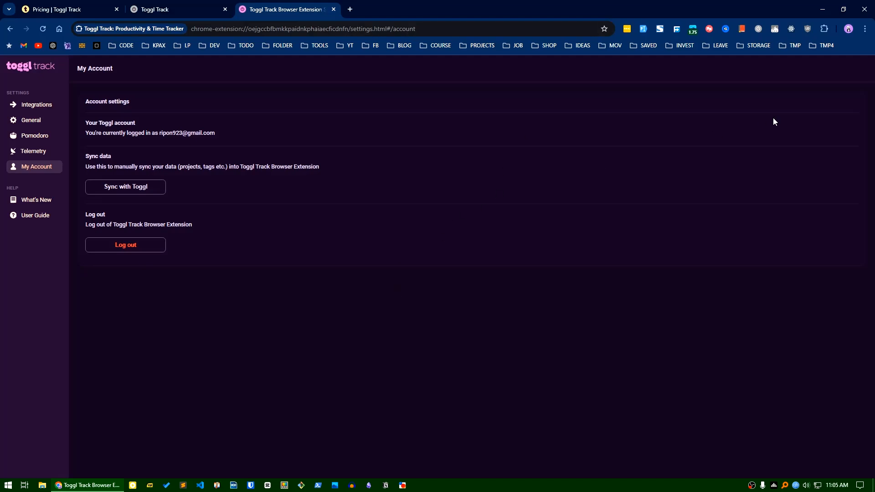
Step: Return to the Integrations page and show the extension timer's recent entries and tracked-entry suggestions
{"action": "left_click", "coordinate": [163, 10]}
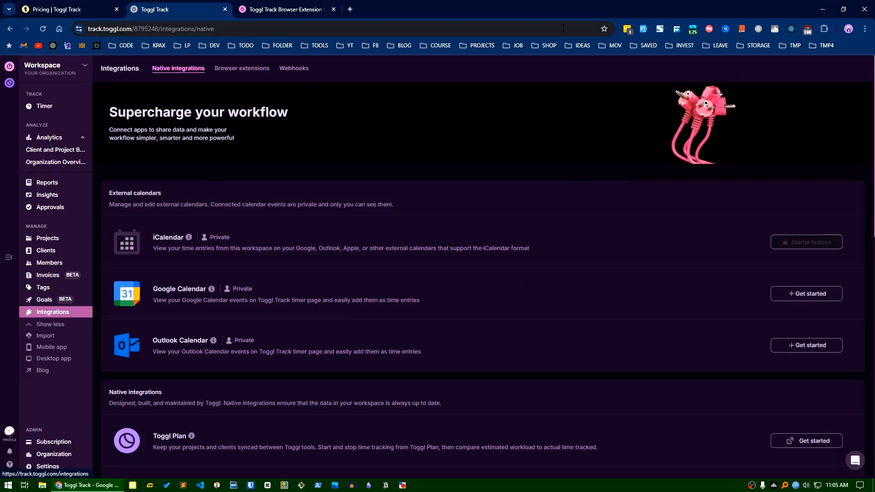
{"action": "mouse_move", "coordinate": [761, 166]}
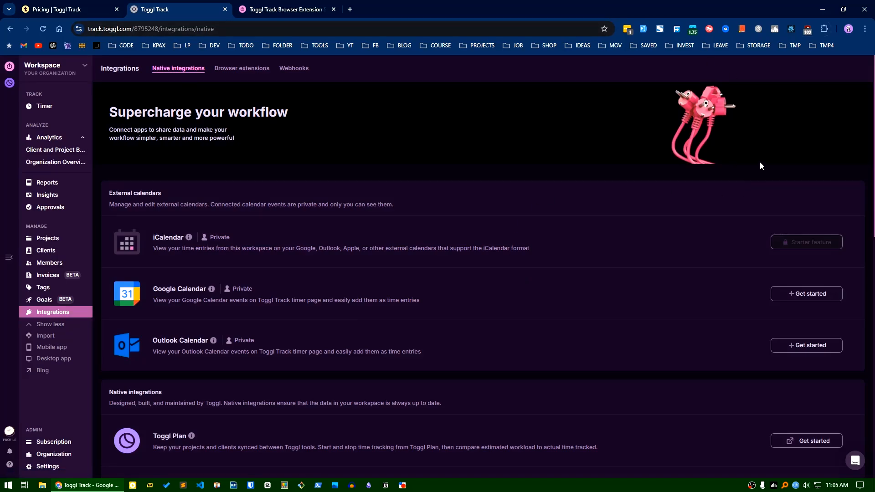
{"action": "mouse_move", "coordinate": [758, 67]}
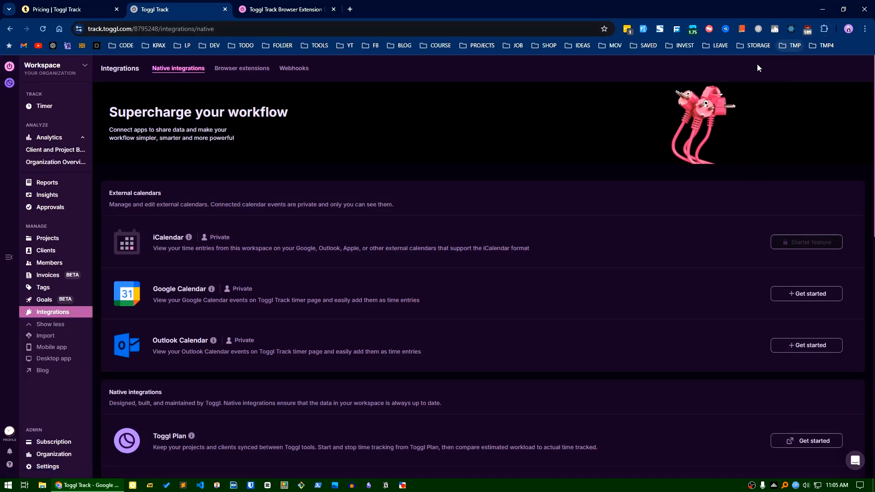
{"action": "left_click", "coordinate": [758, 28]}
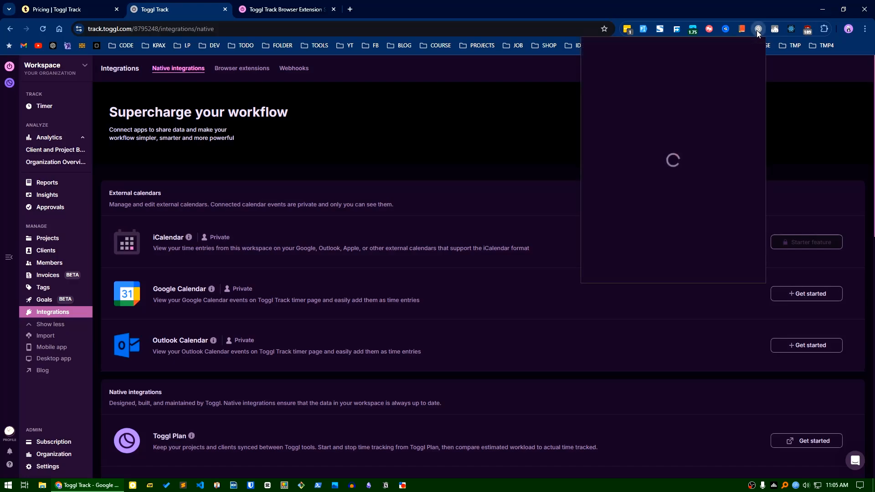
{"action": "left_click", "coordinate": [758, 29]}
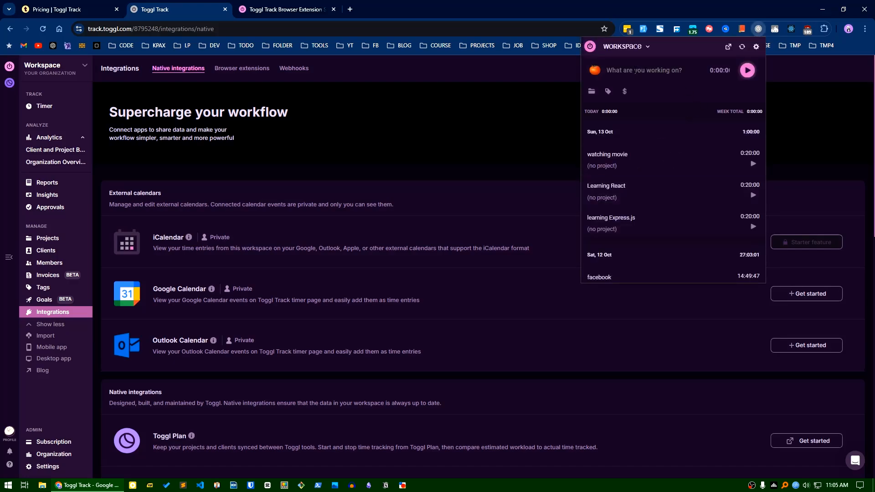
{"action": "left_click", "coordinate": [642, 70]}
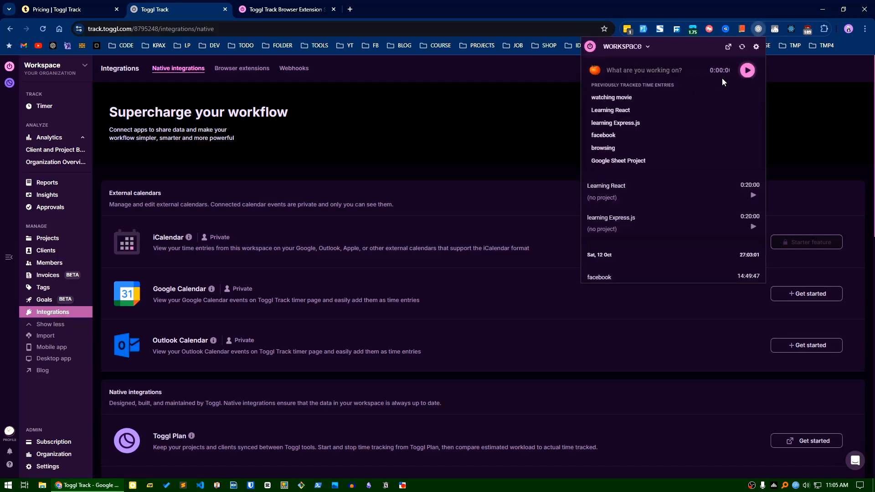
{"action": "mouse_move", "coordinate": [611, 110]}
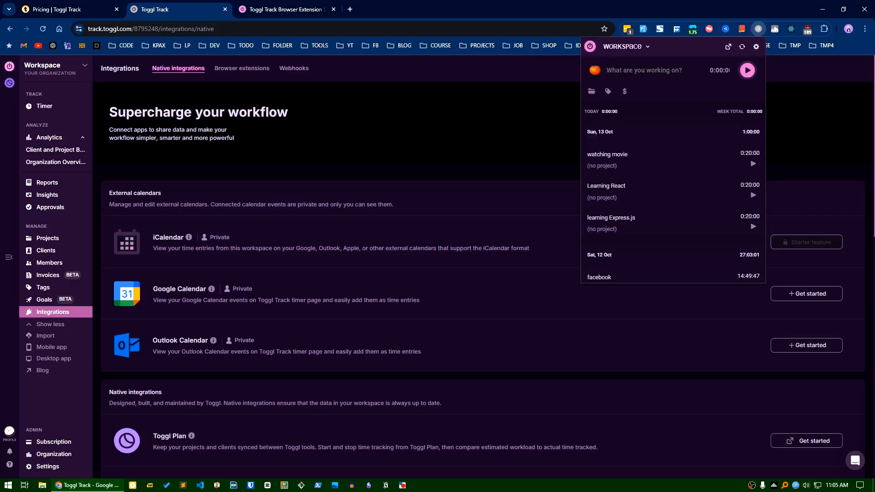
{"action": "mouse_move", "coordinate": [680, 173]}
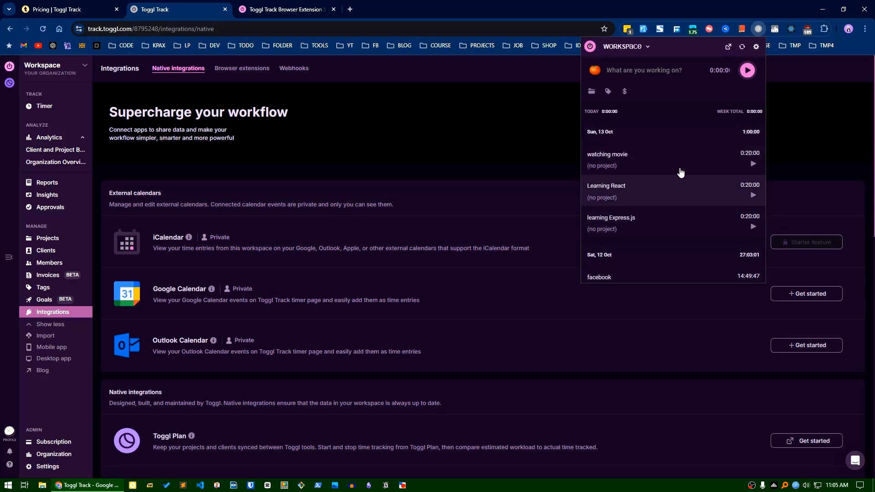
{"action": "mouse_move", "coordinate": [518, 170]}
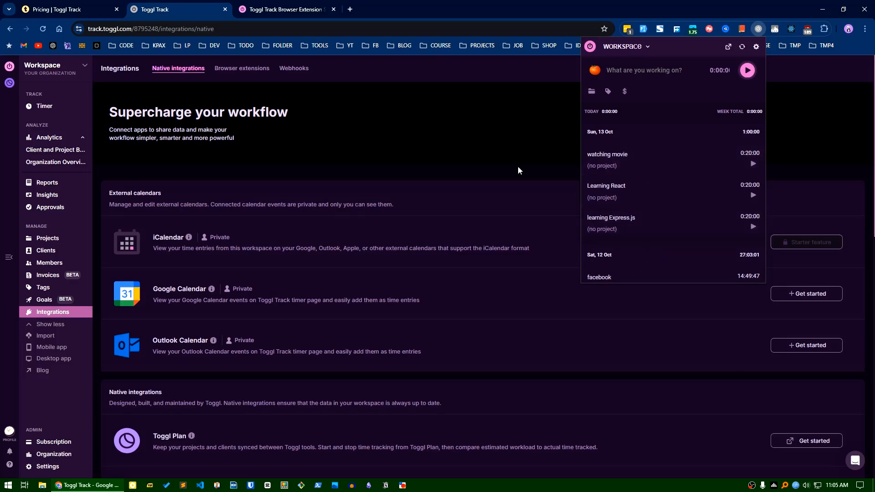
Step: Show the extension's Pomodoro focus timer at 20:00, Focus 4/4, ready to start
{"action": "left_click", "coordinate": [593, 70]}
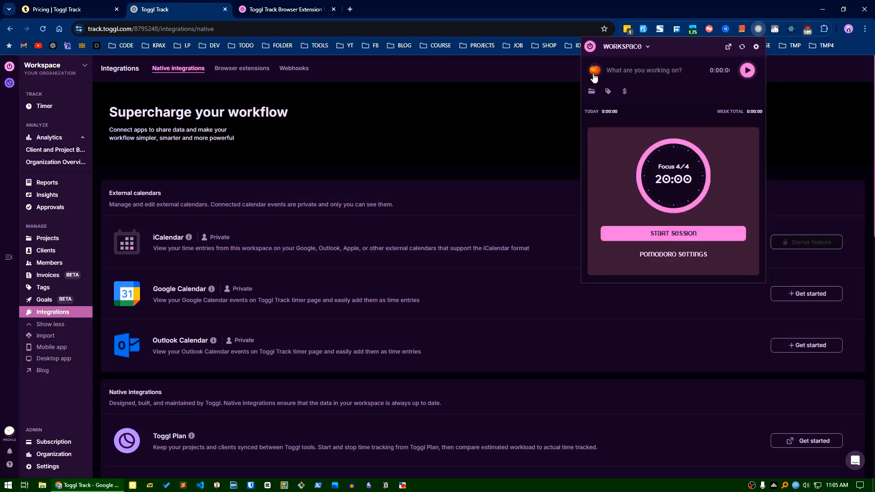
{"action": "mouse_move", "coordinate": [620, 233]}
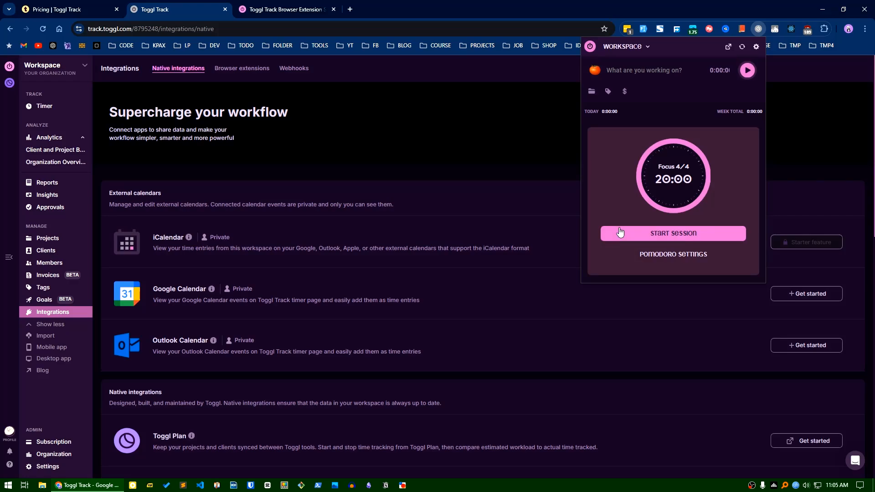
{"action": "mouse_move", "coordinate": [388, 153]}
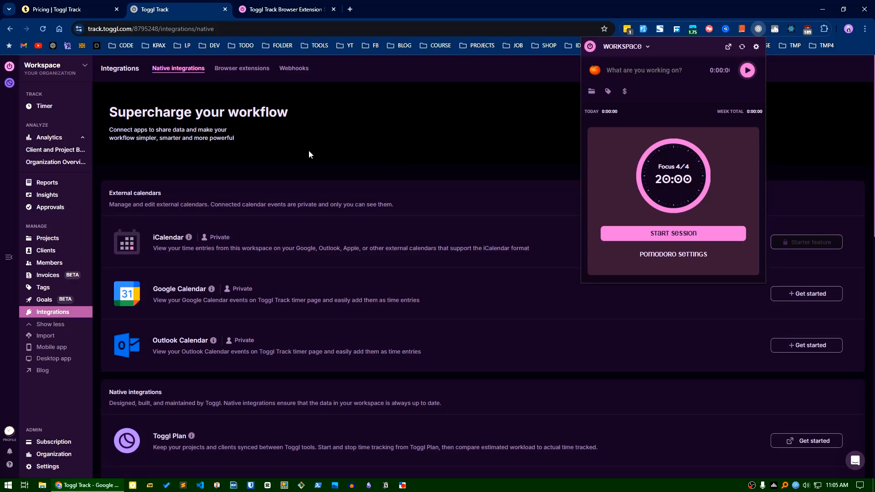
{"action": "mouse_move", "coordinate": [300, 158]}
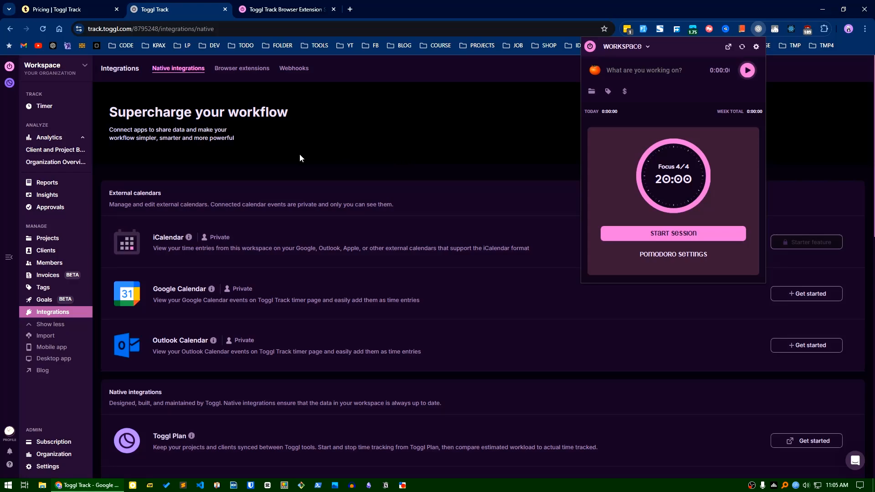
{"action": "mouse_move", "coordinate": [297, 158]}
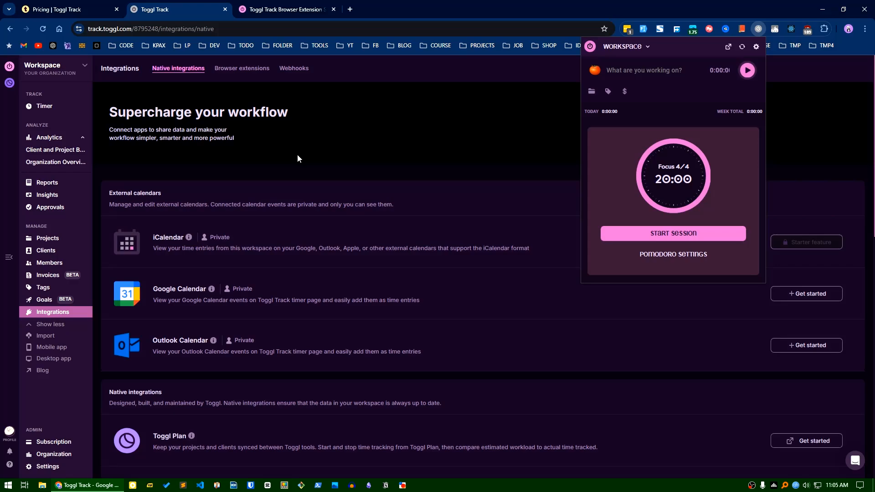
{"action": "mouse_move", "coordinate": [235, 211]}
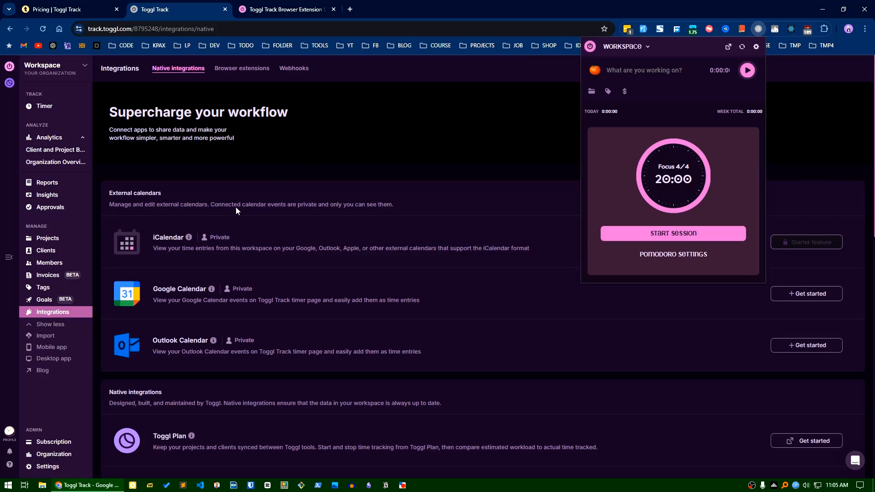
Step: Return to the pricing page listing Free, Starter $9, Premium $18 and Enterprise plans
{"action": "left_click", "coordinate": [55, 9]}
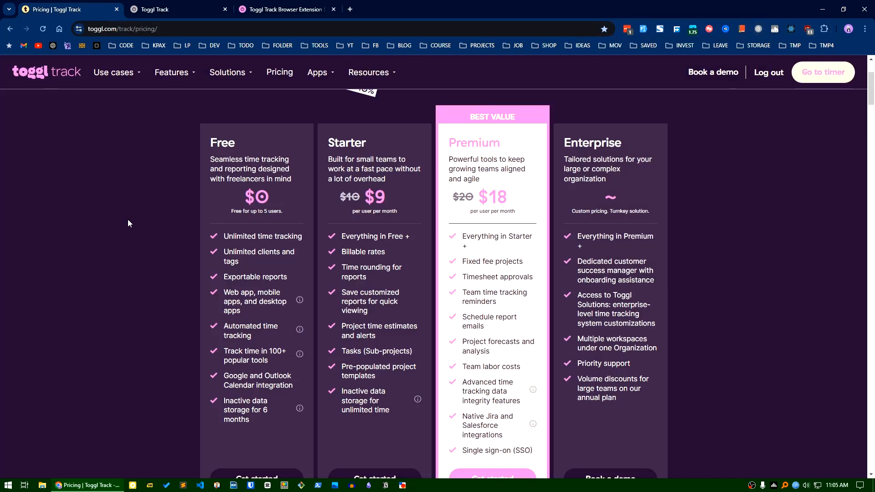
{"action": "mouse_move", "coordinate": [110, 123]}
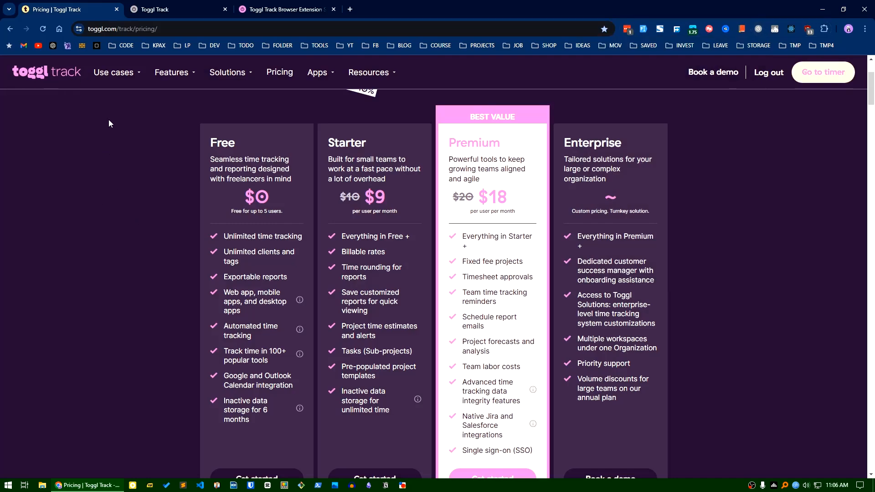
{"action": "mouse_move", "coordinate": [62, 162]}
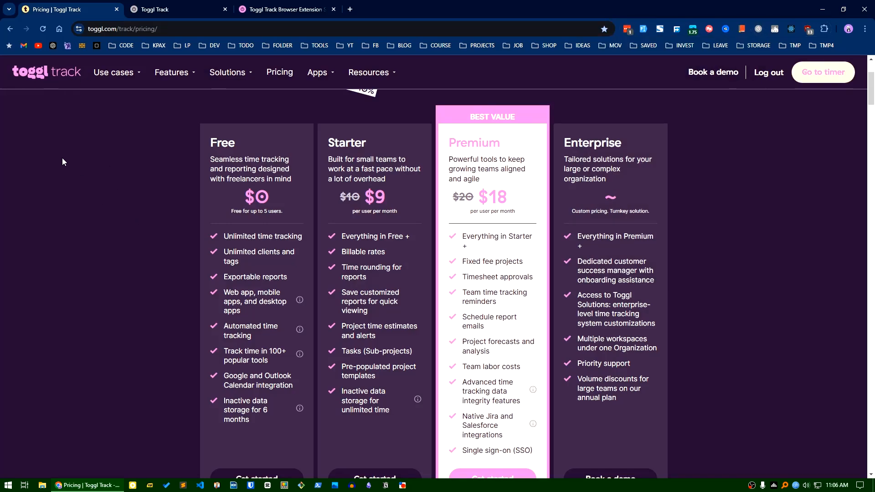